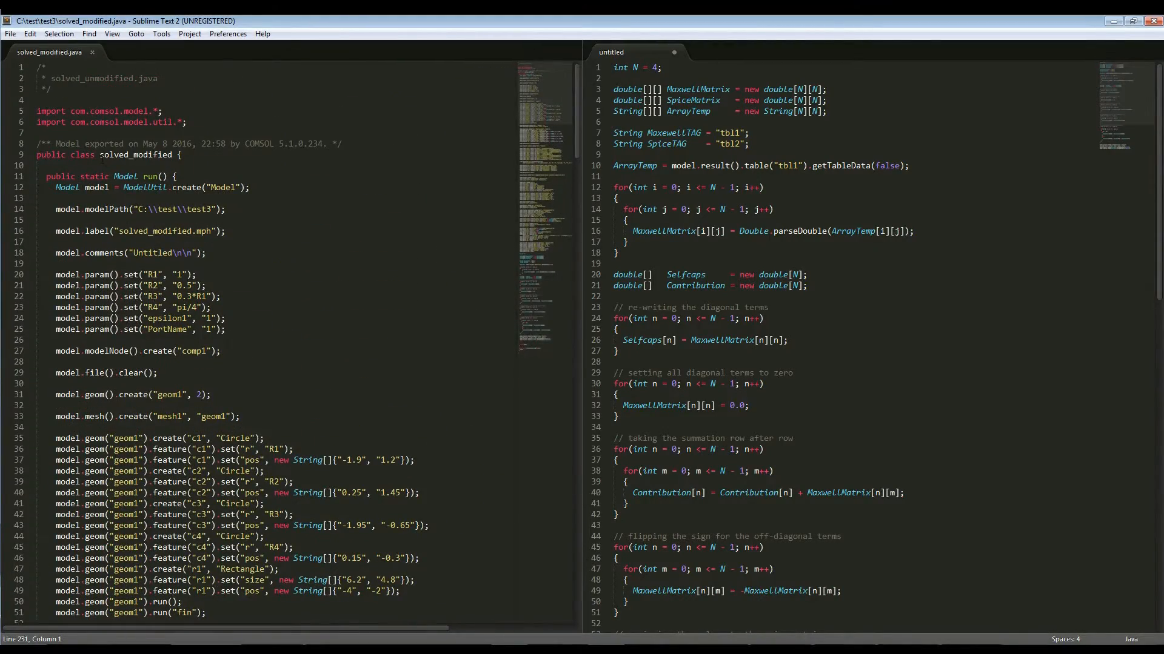
- Review the matrix code in solved_modified.java, then search the Start menu for Eclipse
double_click(137, 155)
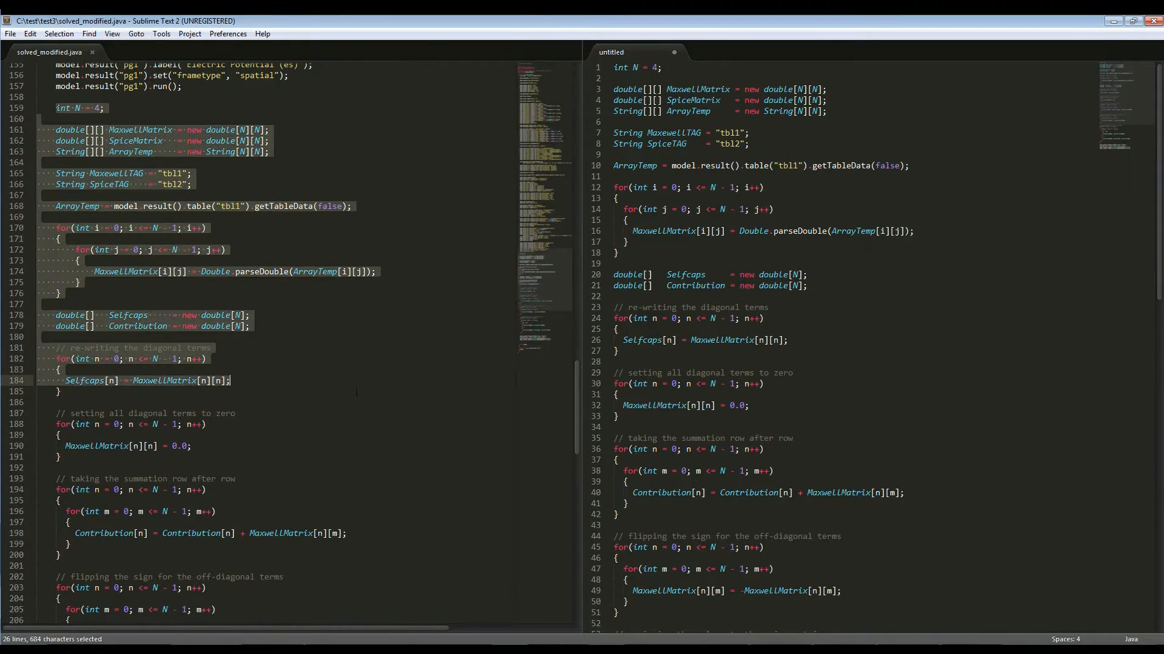
scroll(down, 3)
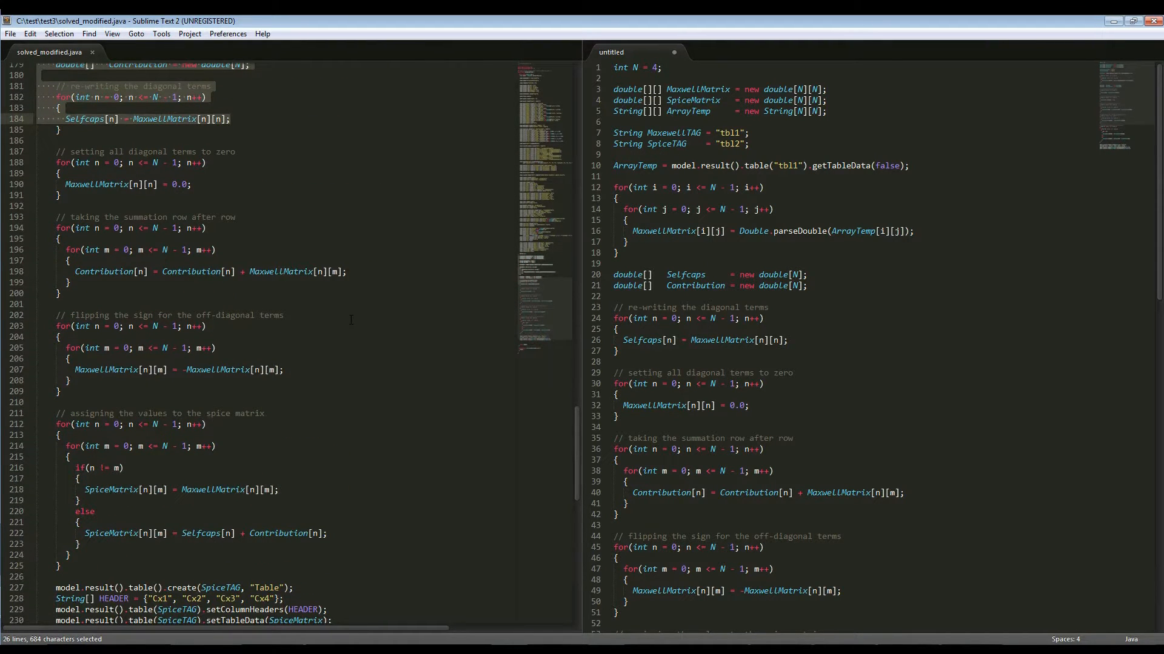
mouse_move(393, 310)
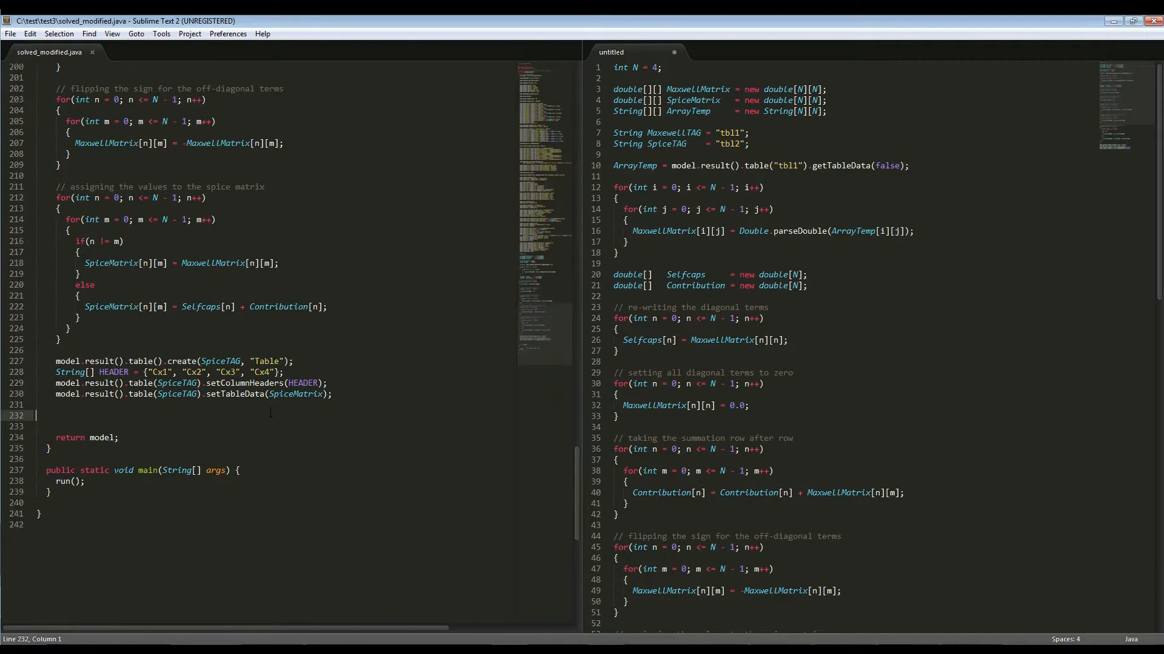
mouse_move(431, 276)
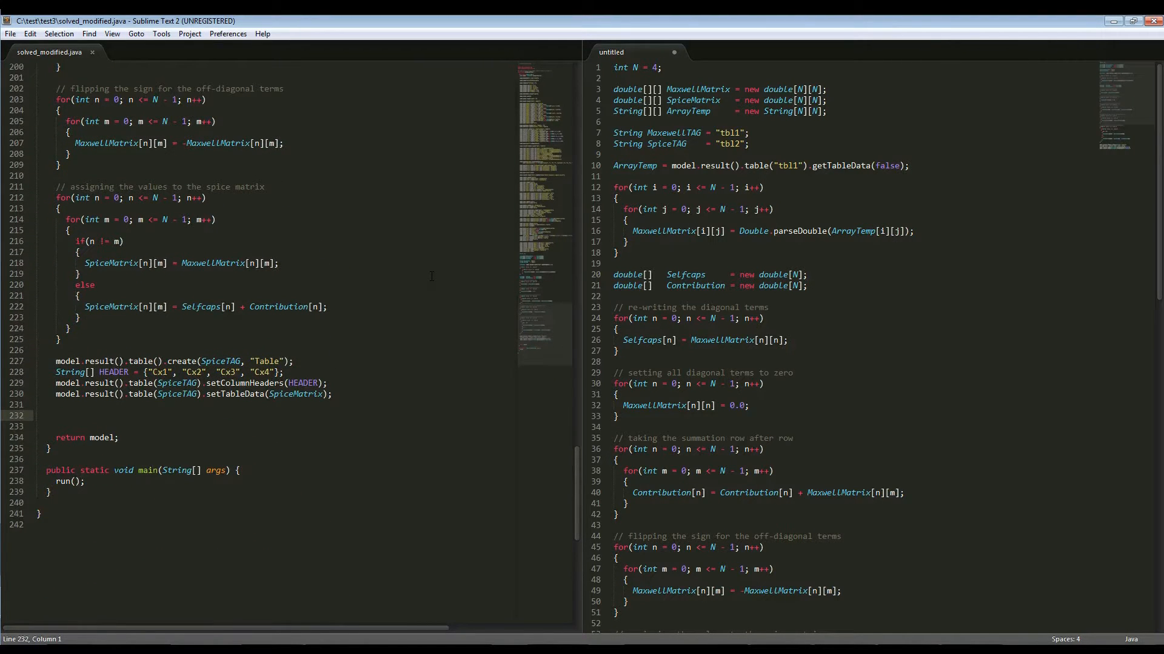
text(eclipse)
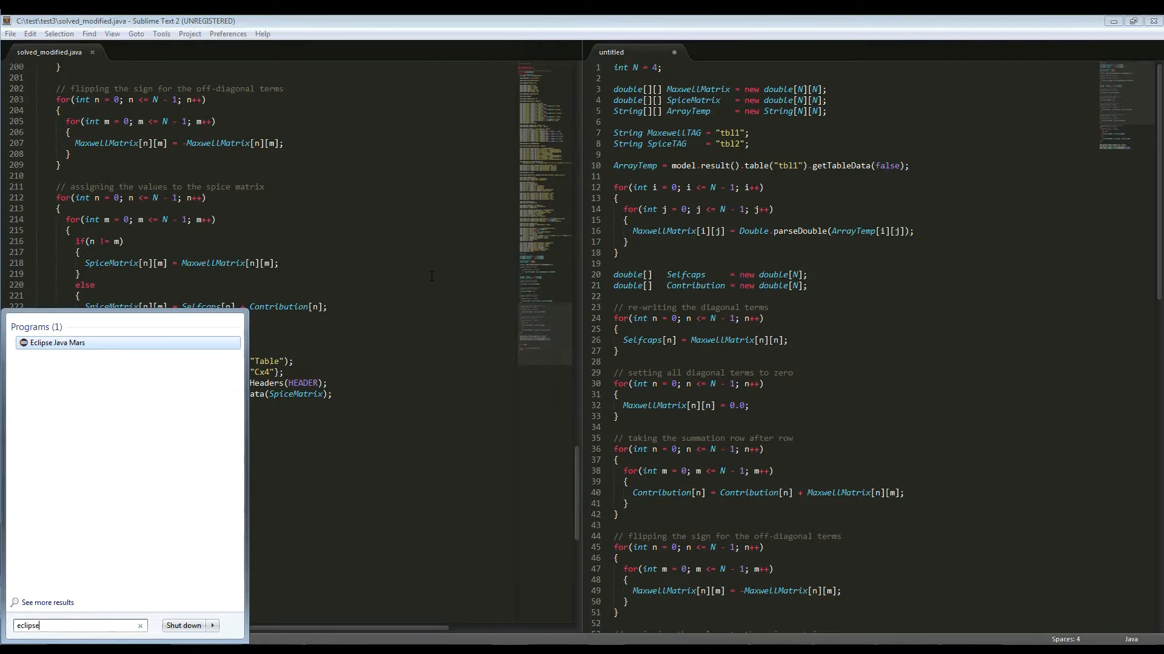
- Launch Eclipse Java Mars using the new workspace7 folder as its workspace
click(57, 341)
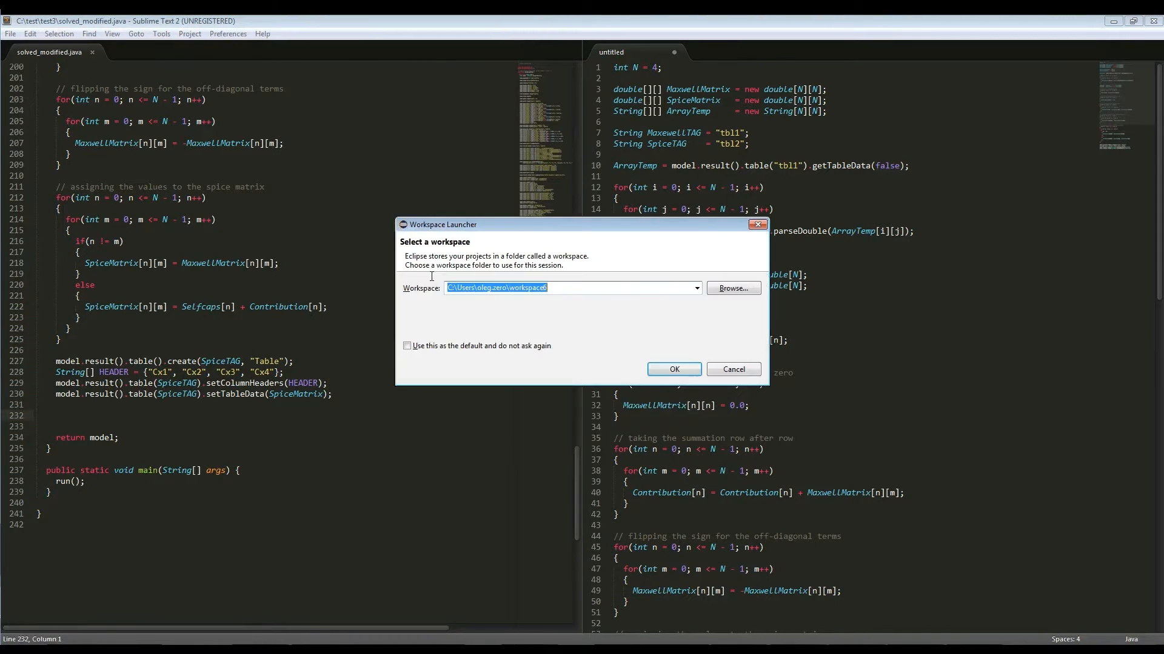
click(571, 288)
text(7)
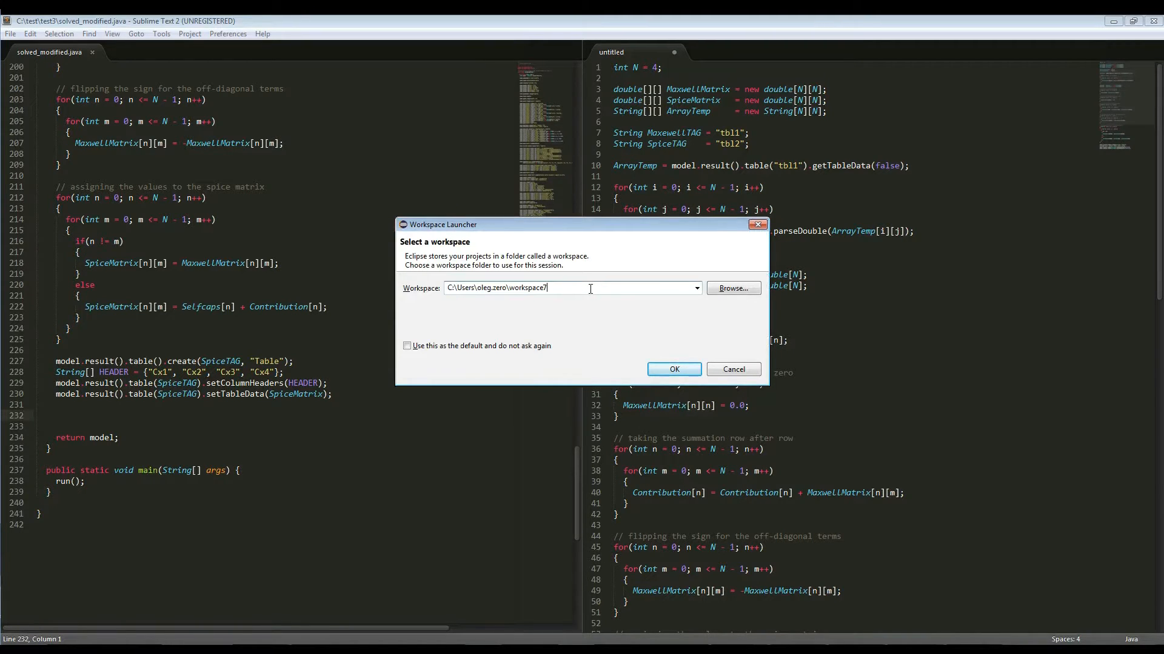
click(672, 370)
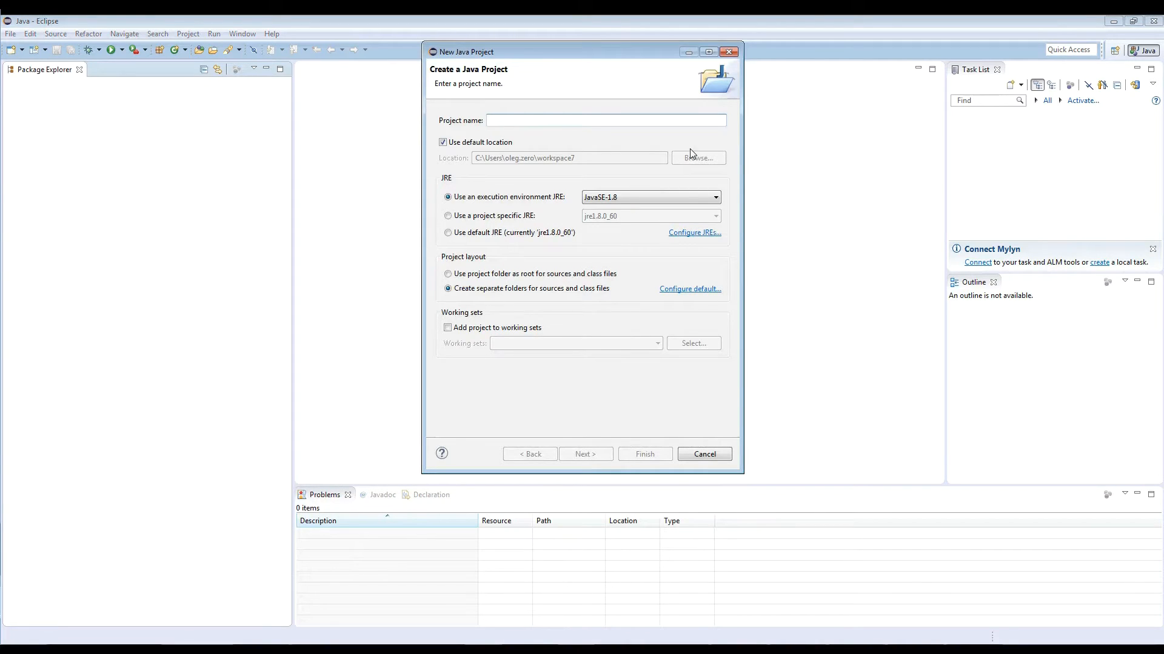
- Name the project COMSOLEclipse and go to its build-path Libraries settings
text(COMSOLE)
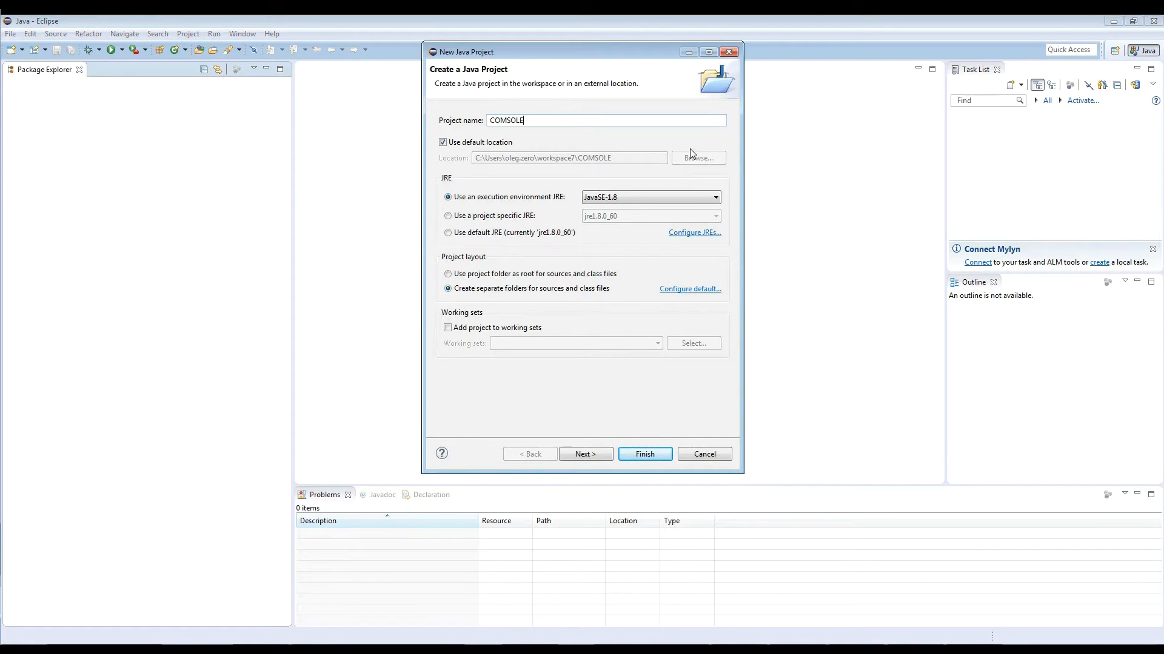
text(clipse)
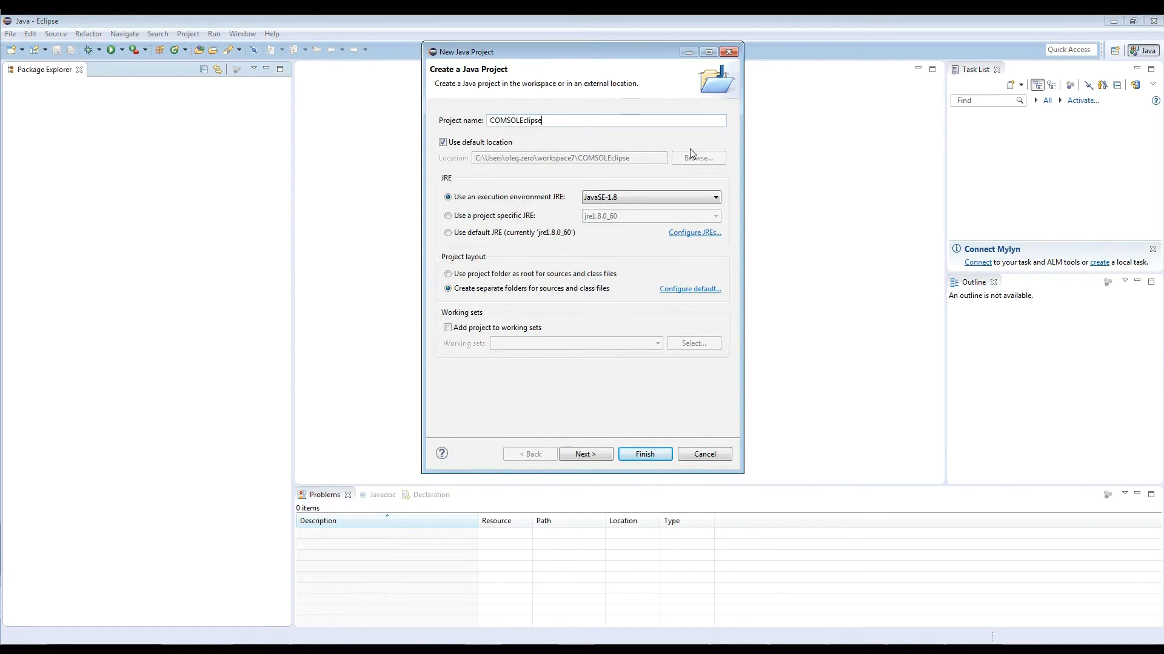
click(643, 454)
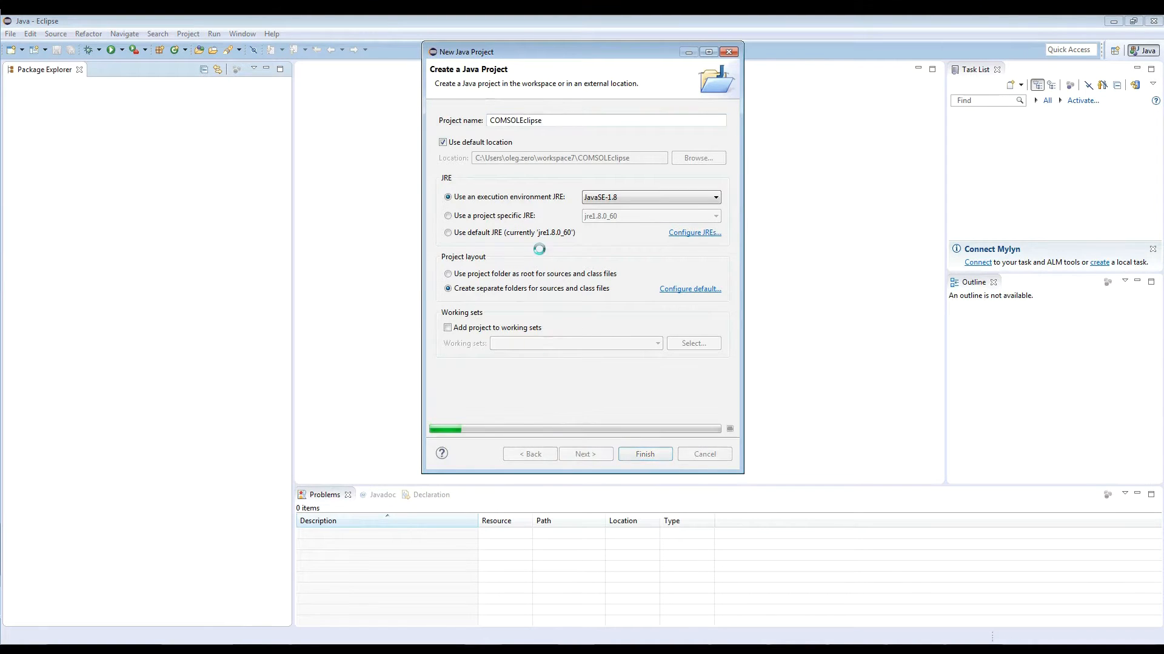
click(585, 454)
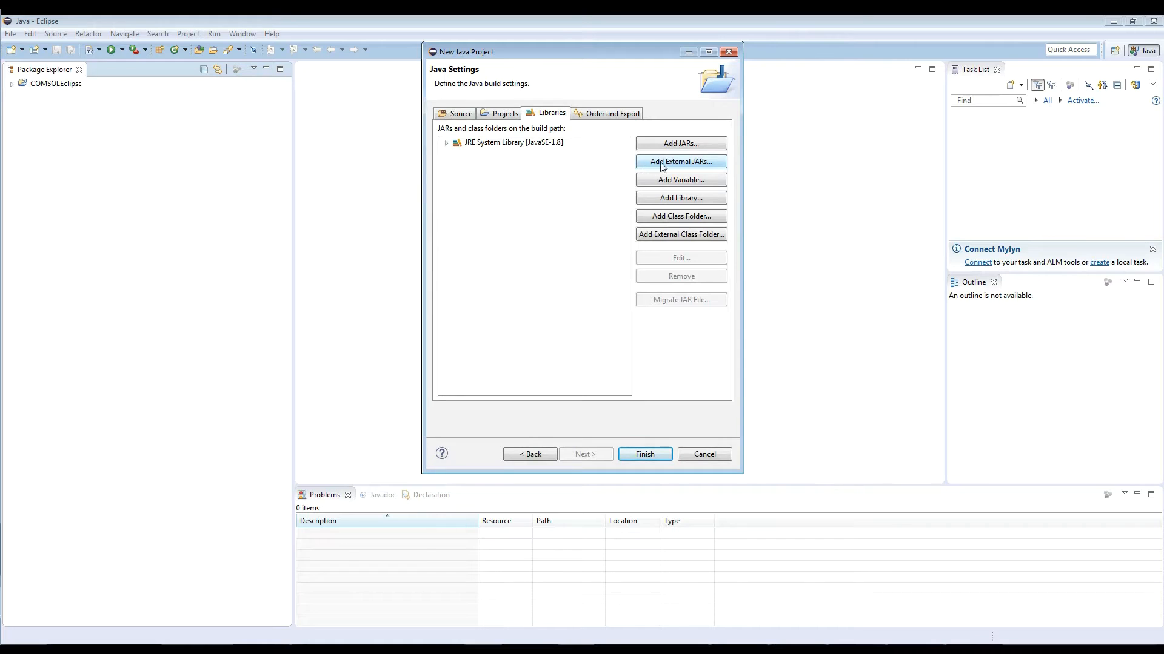
- Add the JARs from COMSOL's Multiphysics\plugins folder as external JARs and finish the wizard
click(680, 162)
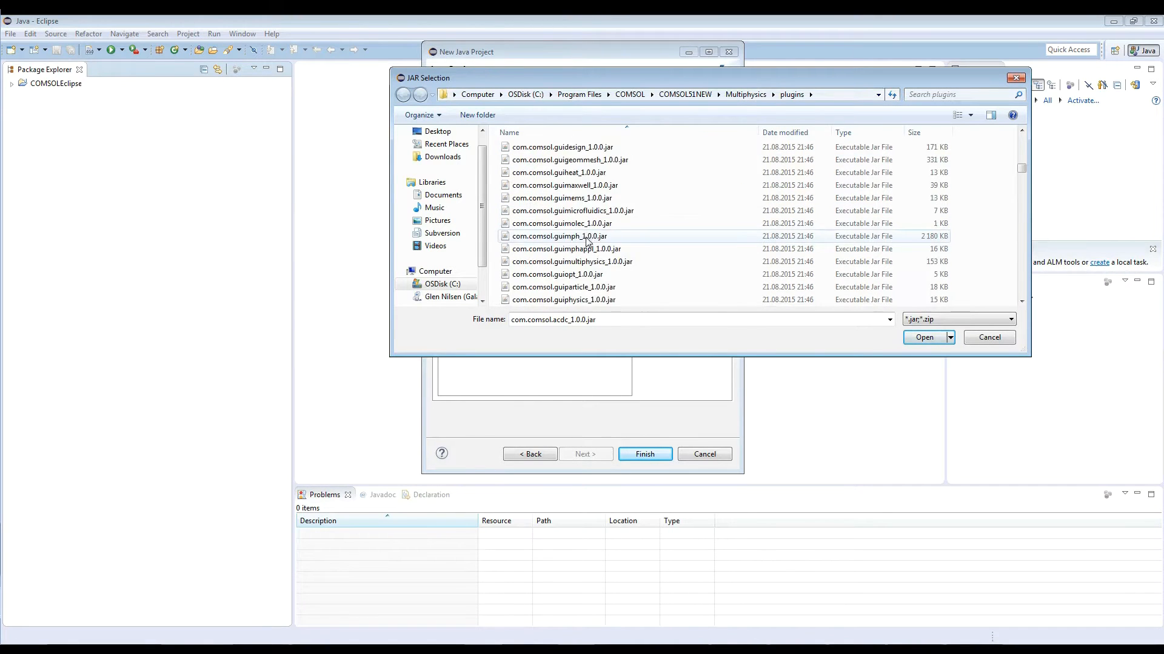
scroll(down, 3)
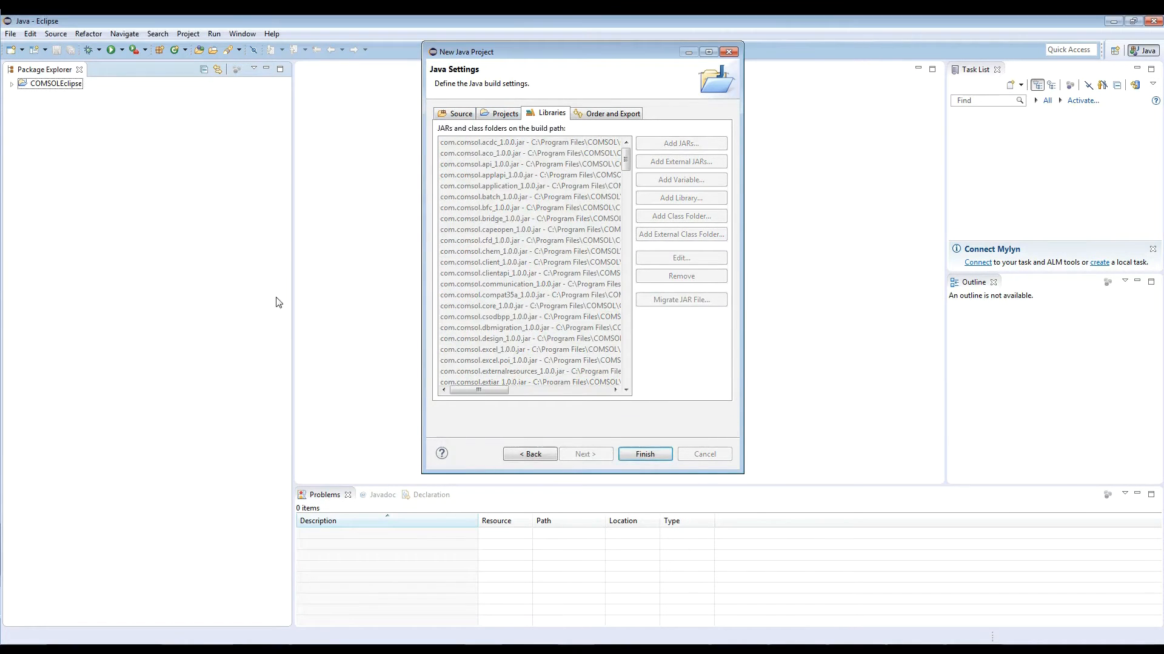
click(644, 454)
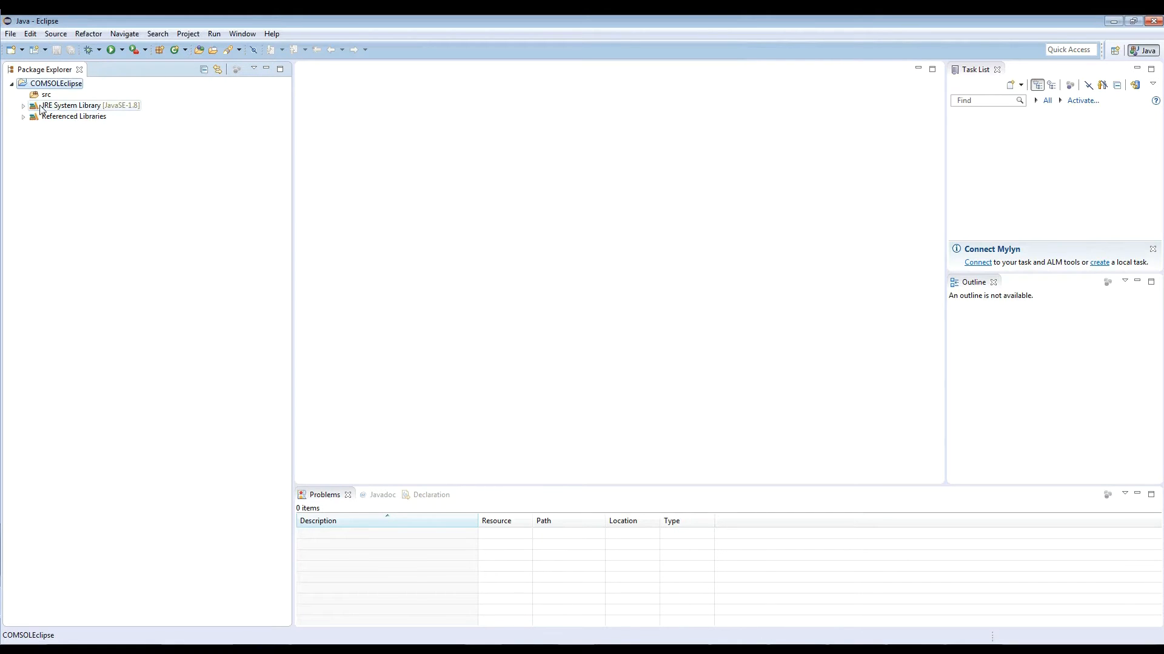
- Drag solved_modified.java onto the src folder and copy it in
click(23, 106)
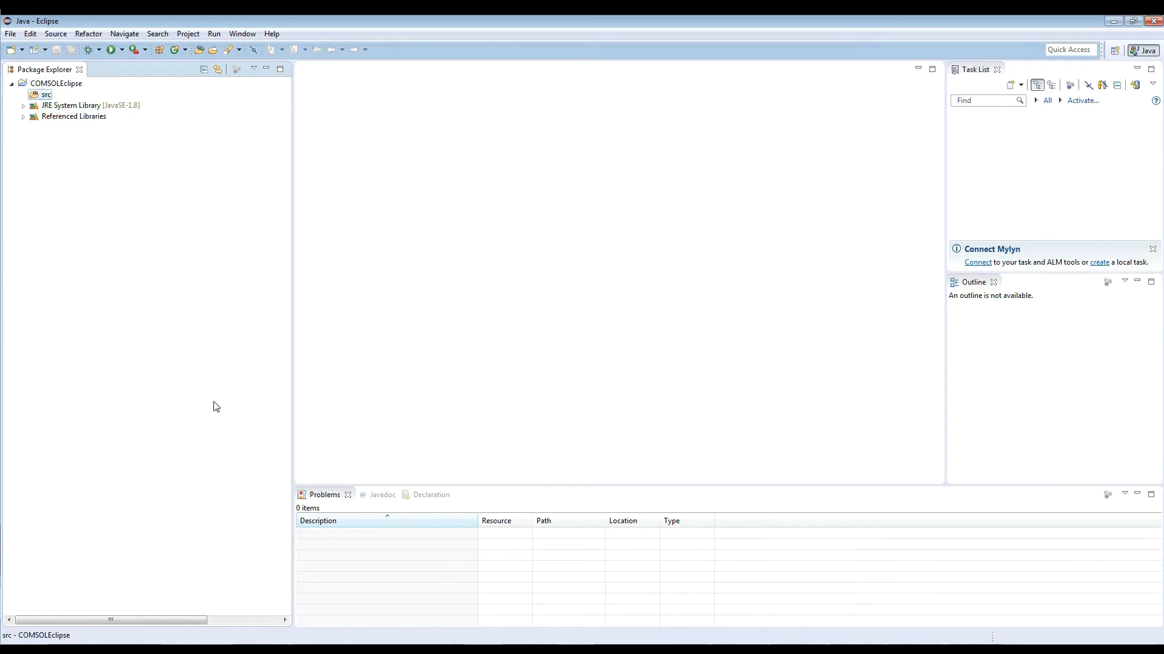
mouse_move(325, 640)
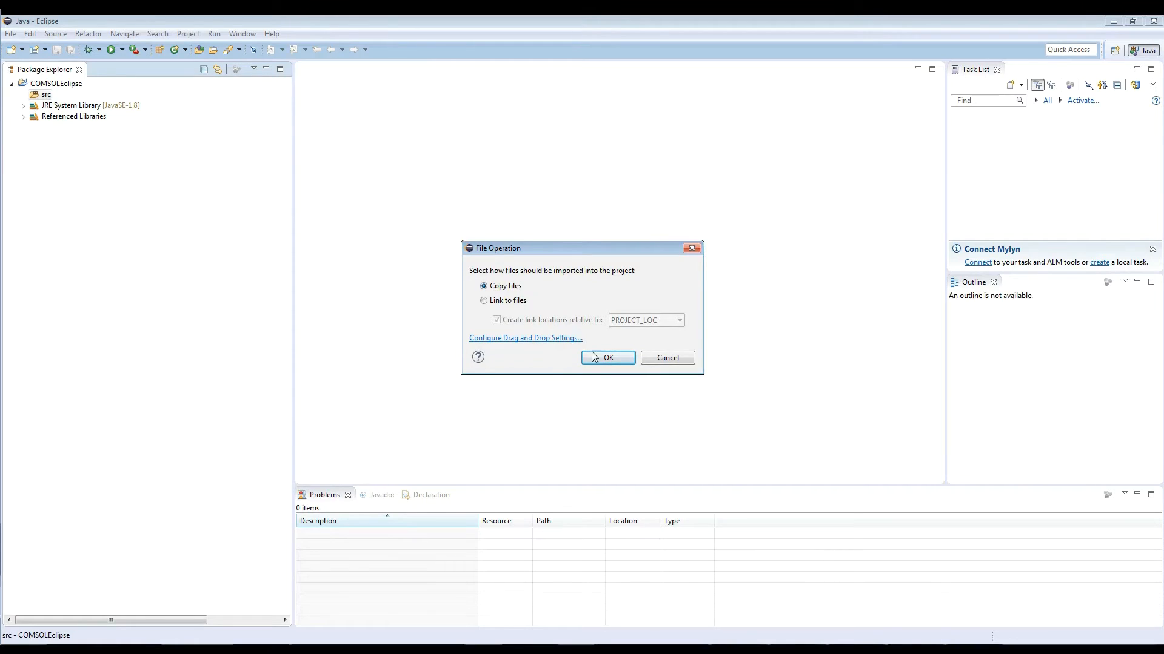
mouse_move(459, 248)
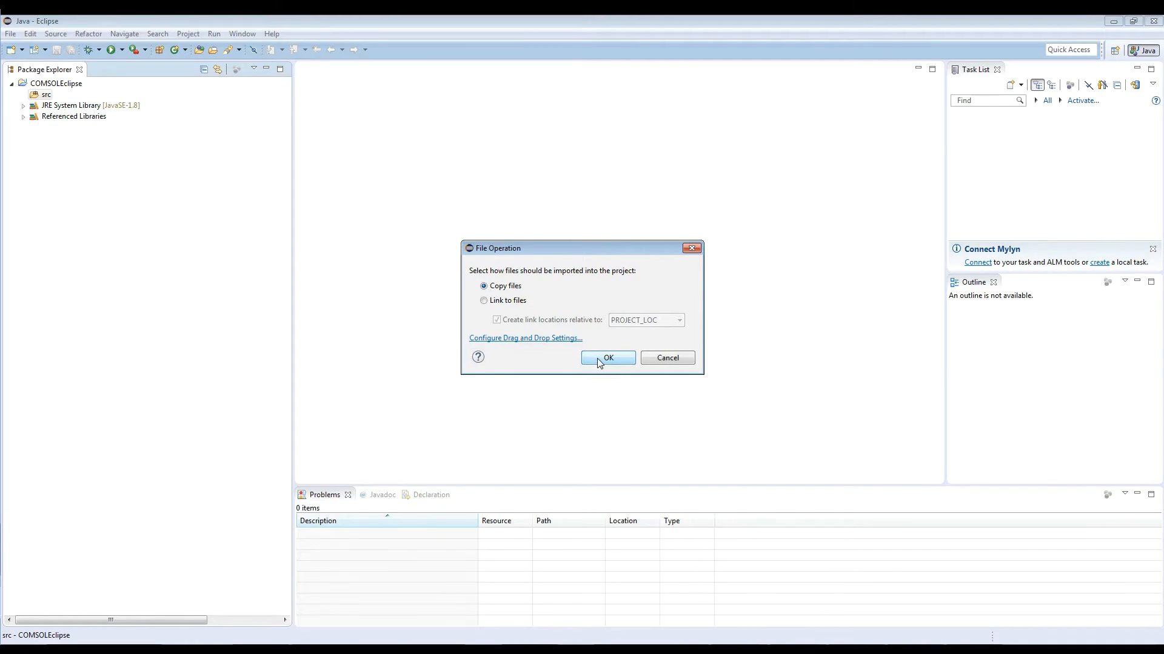
click(608, 357)
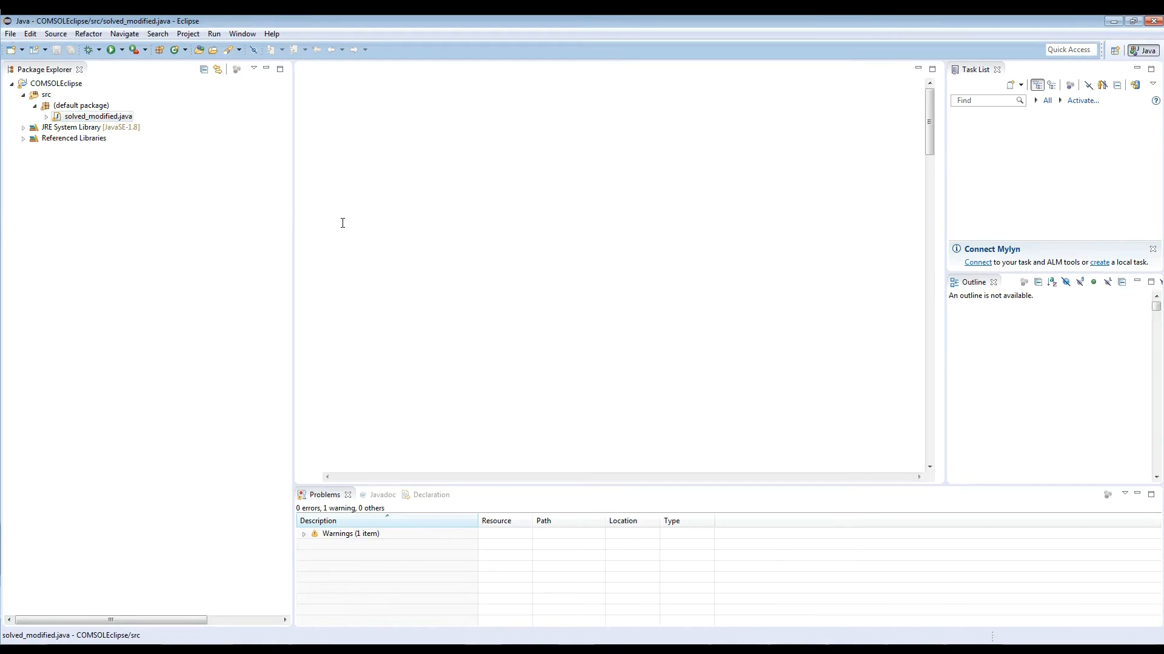
- Open solved_modified.java in the editor and read down to run() and main
double_click(98, 116)
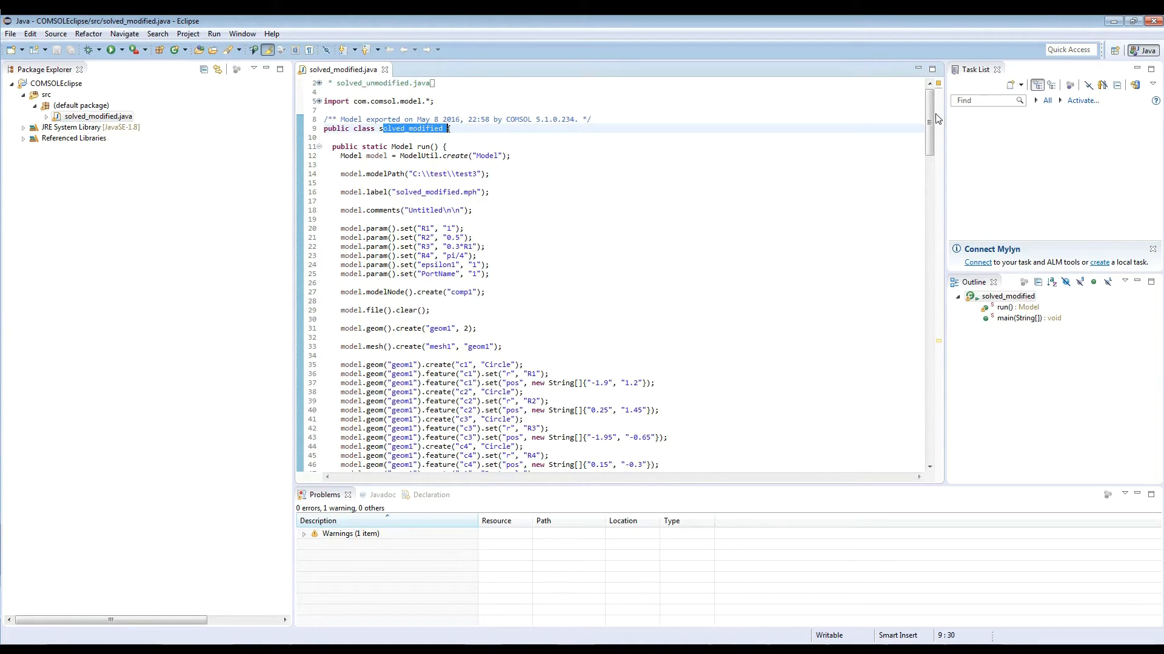
scroll(down, 3)
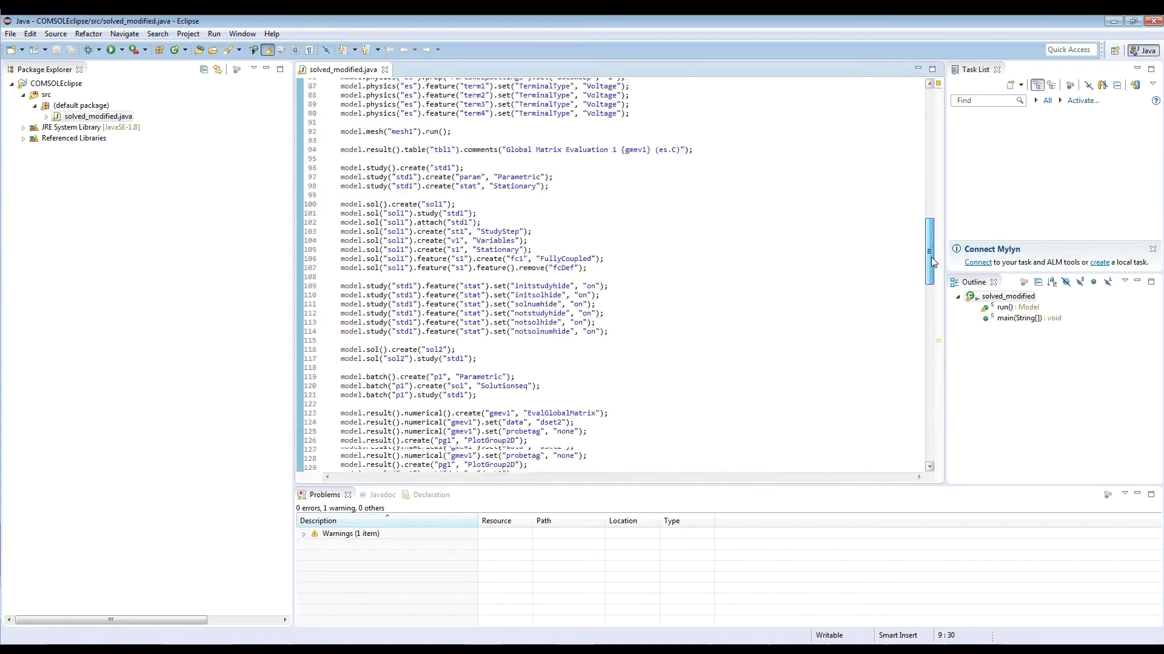
scroll(down, 3)
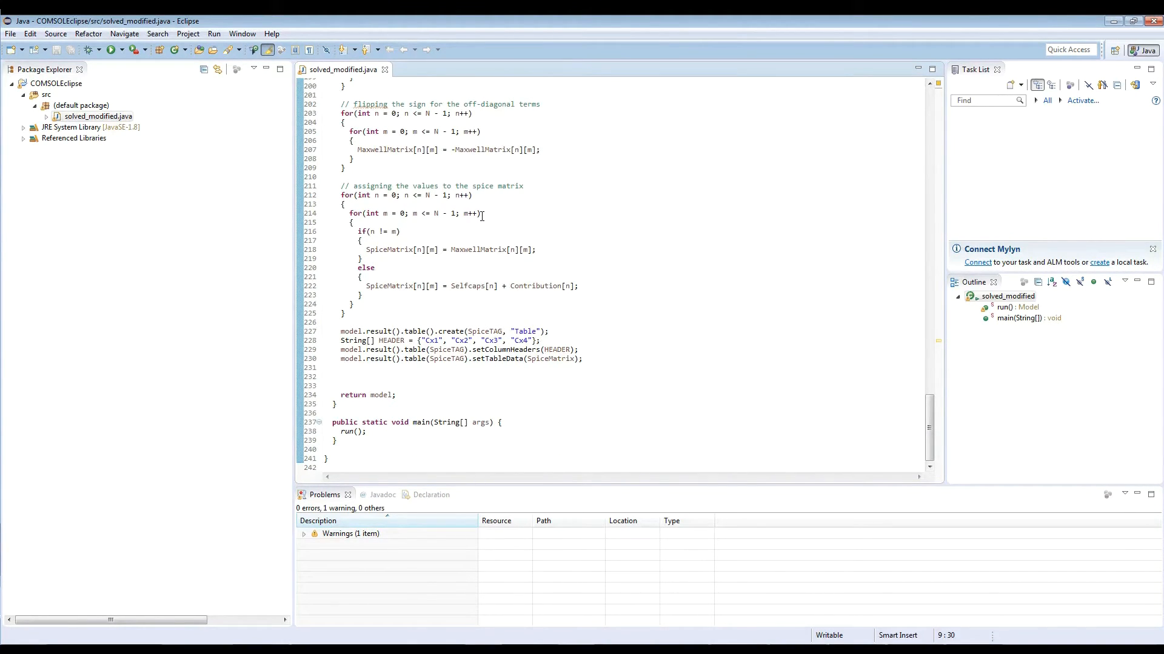
mouse_move(457, 365)
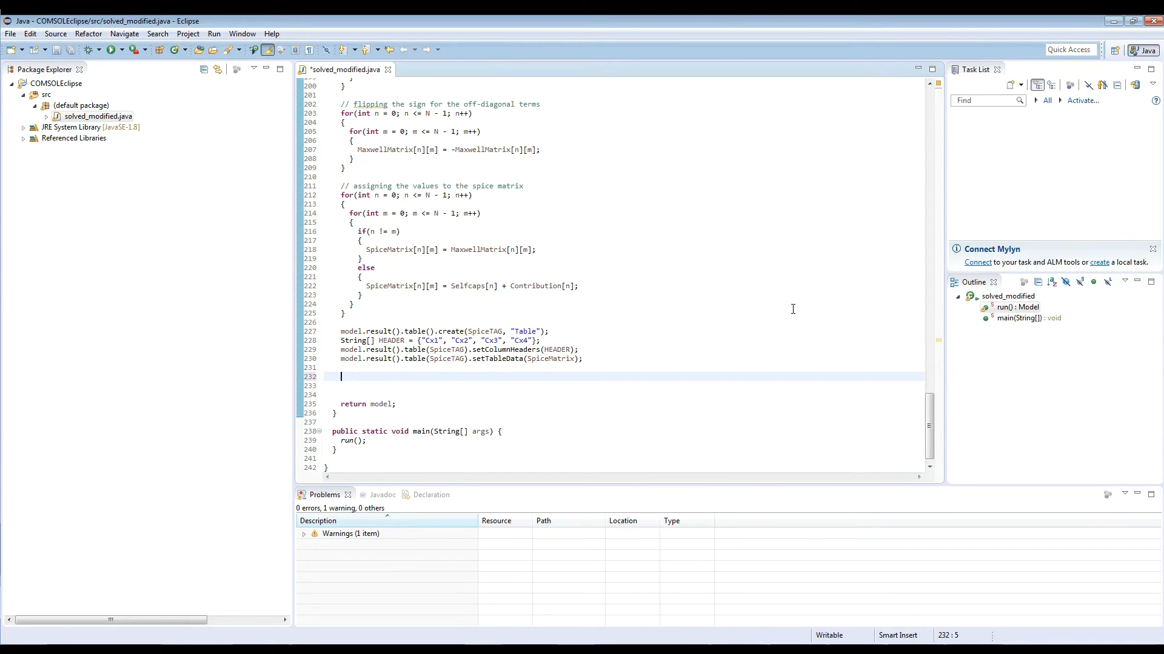
- Type model.result().table(MaxwellTAG) on line 232, dismissing Content Assist popups
text(mo)
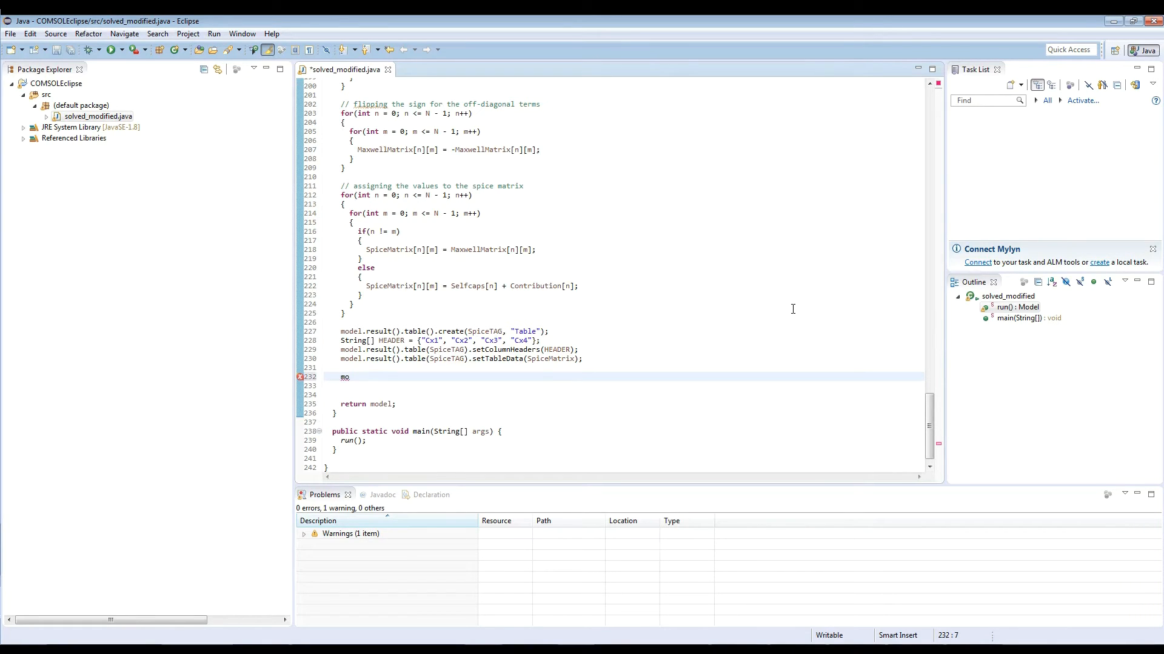
text(del.)
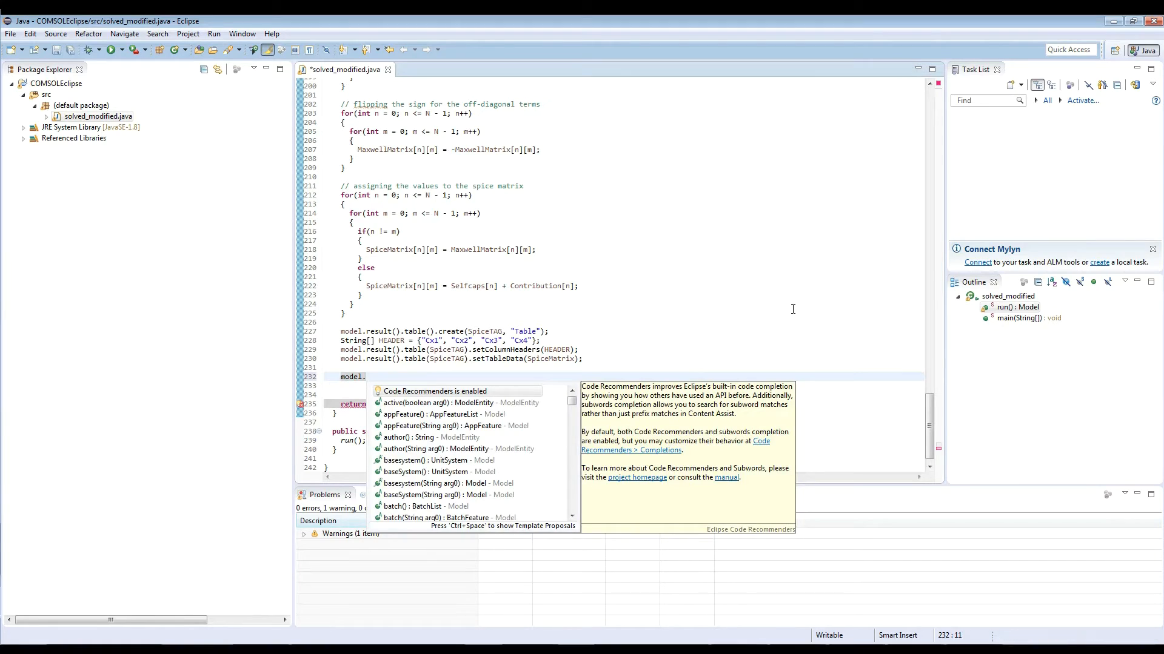
mouse_move(419, 403)
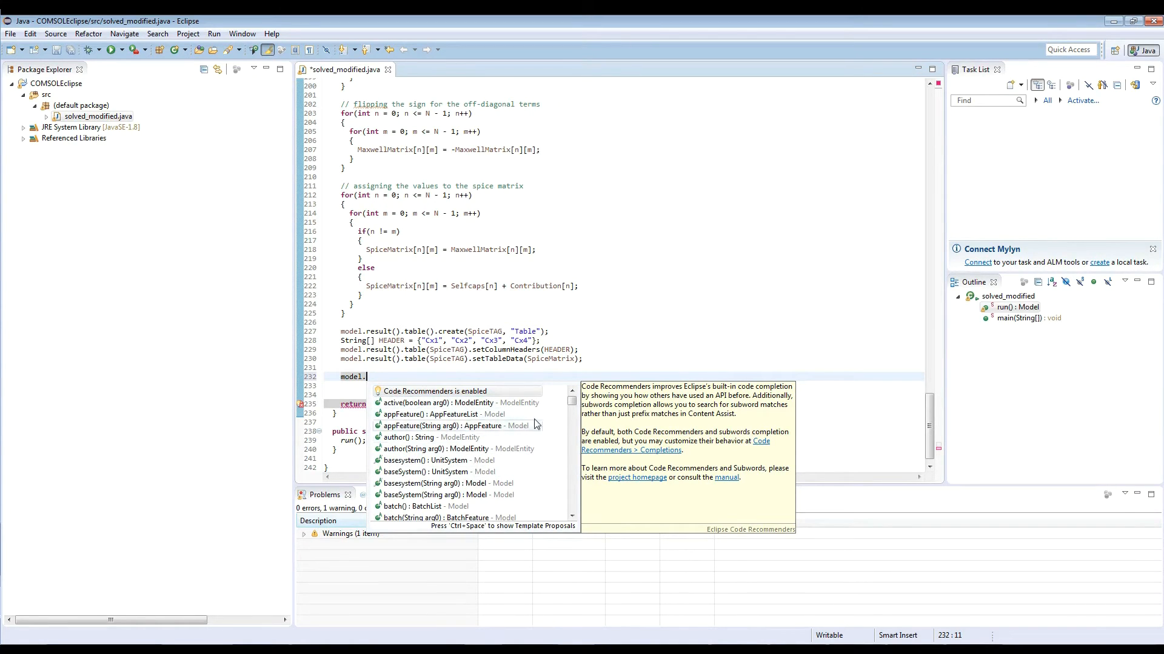
key(Escape)
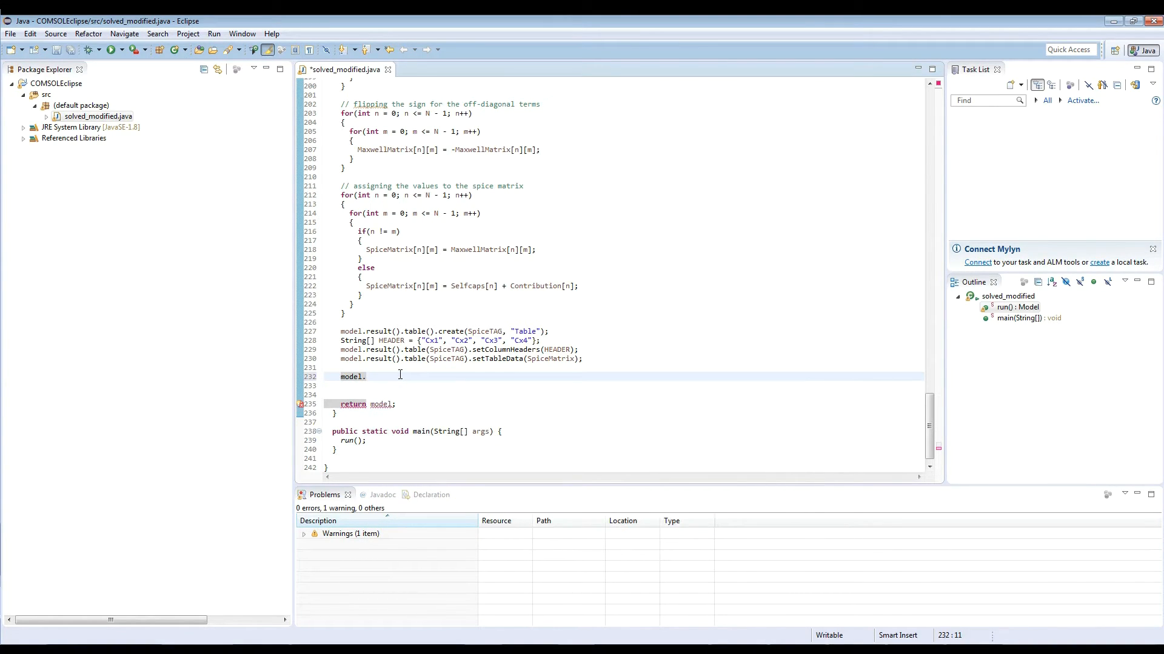
text(result()
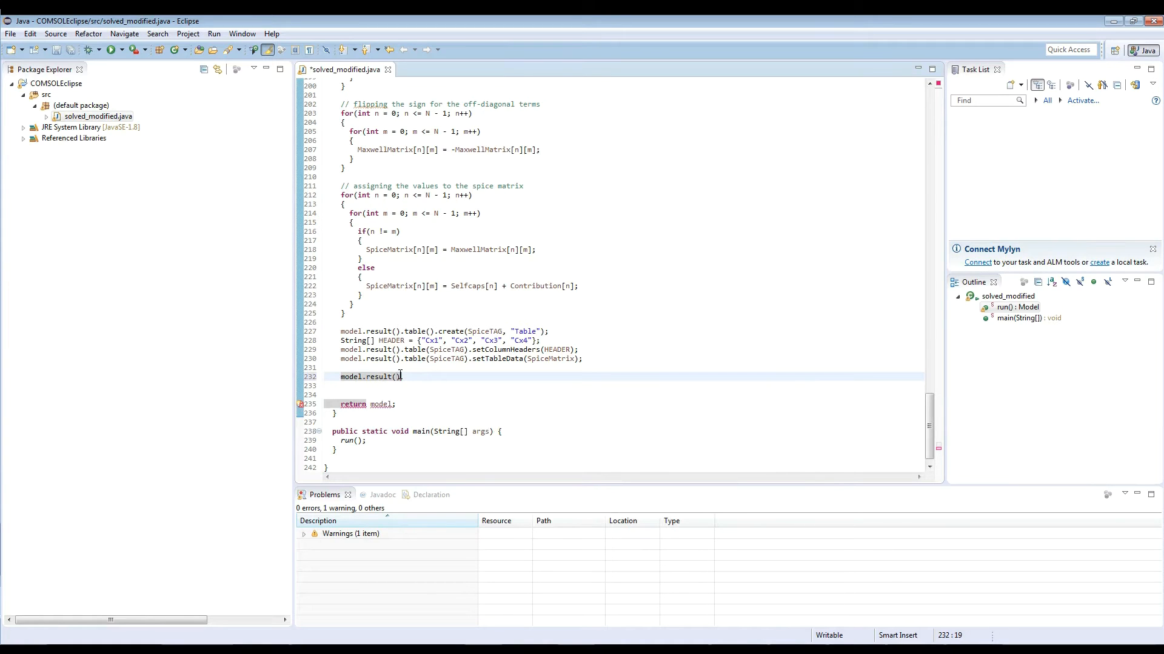
text(.)
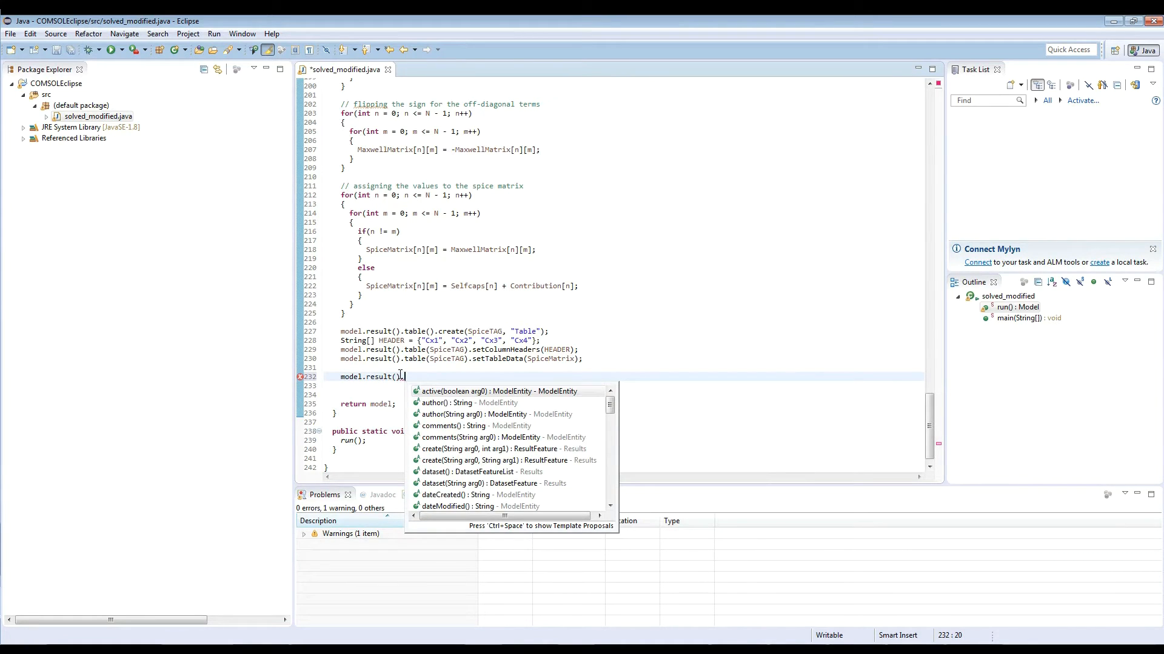
text(table)
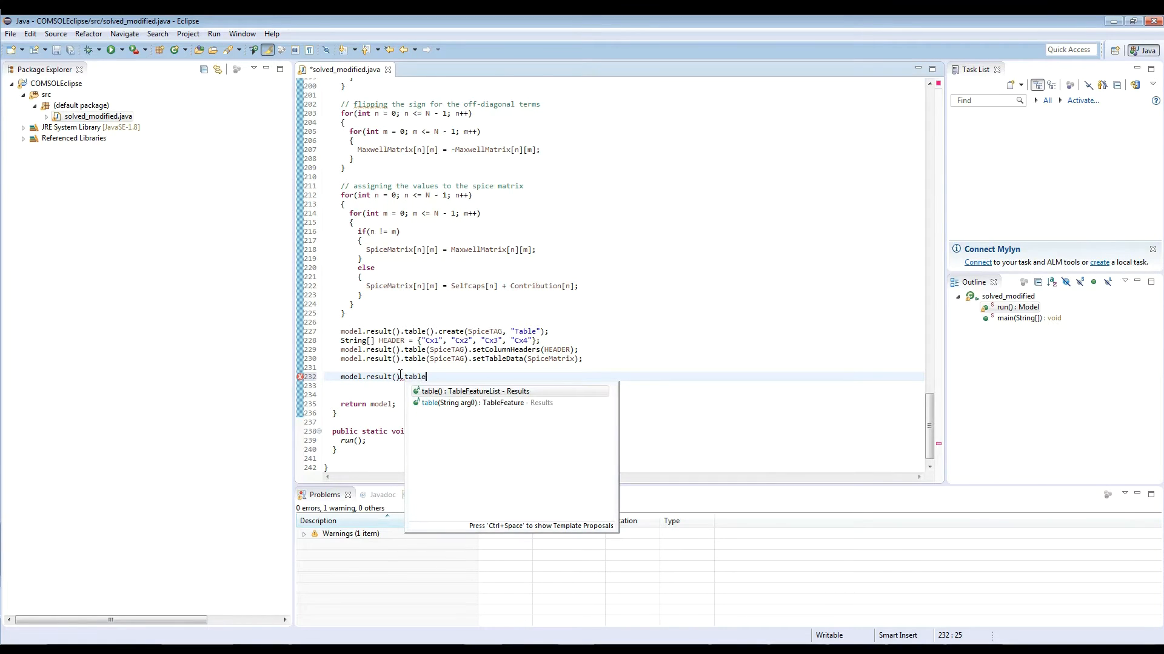
text(())
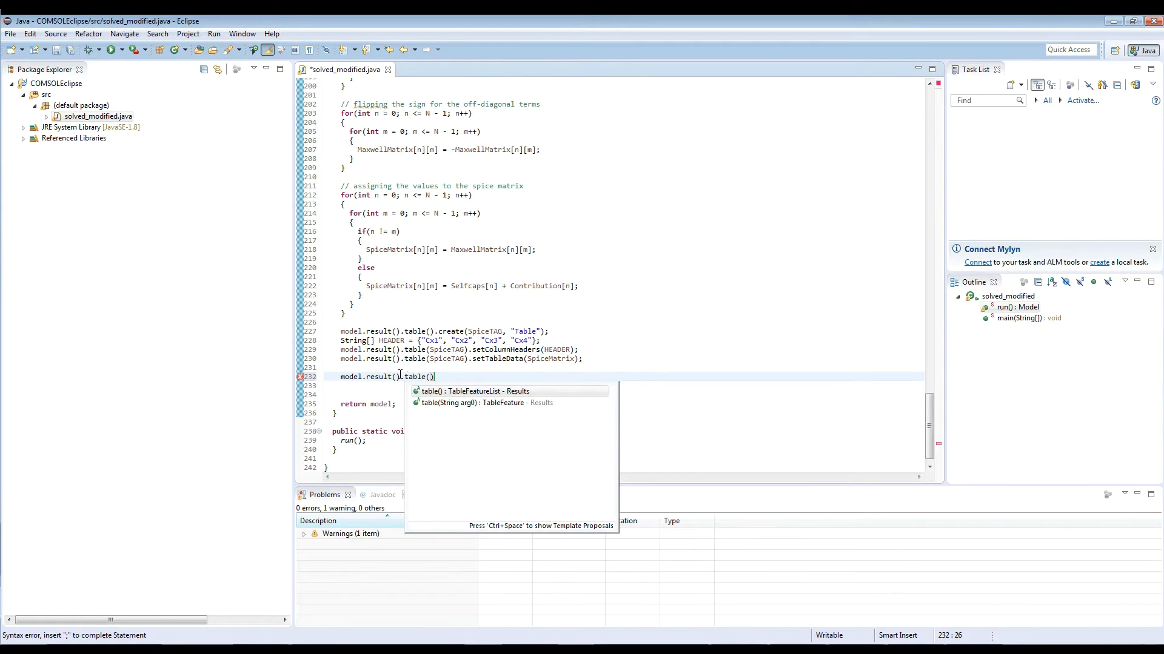
mouse_move(446, 403)
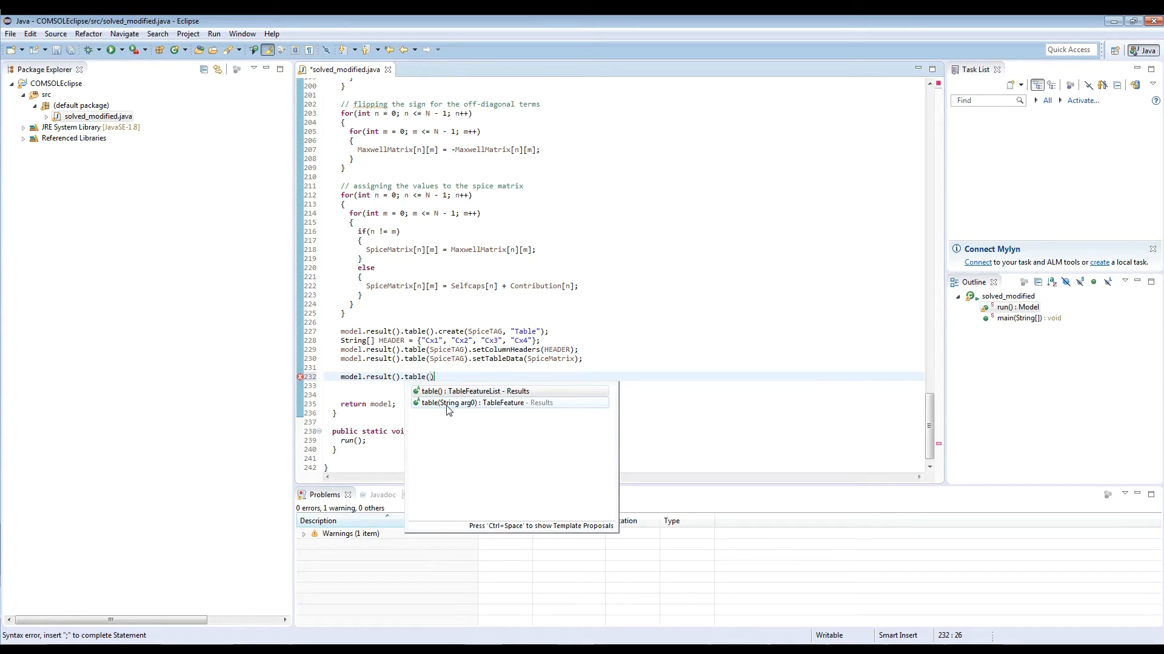
mouse_move(456, 406)
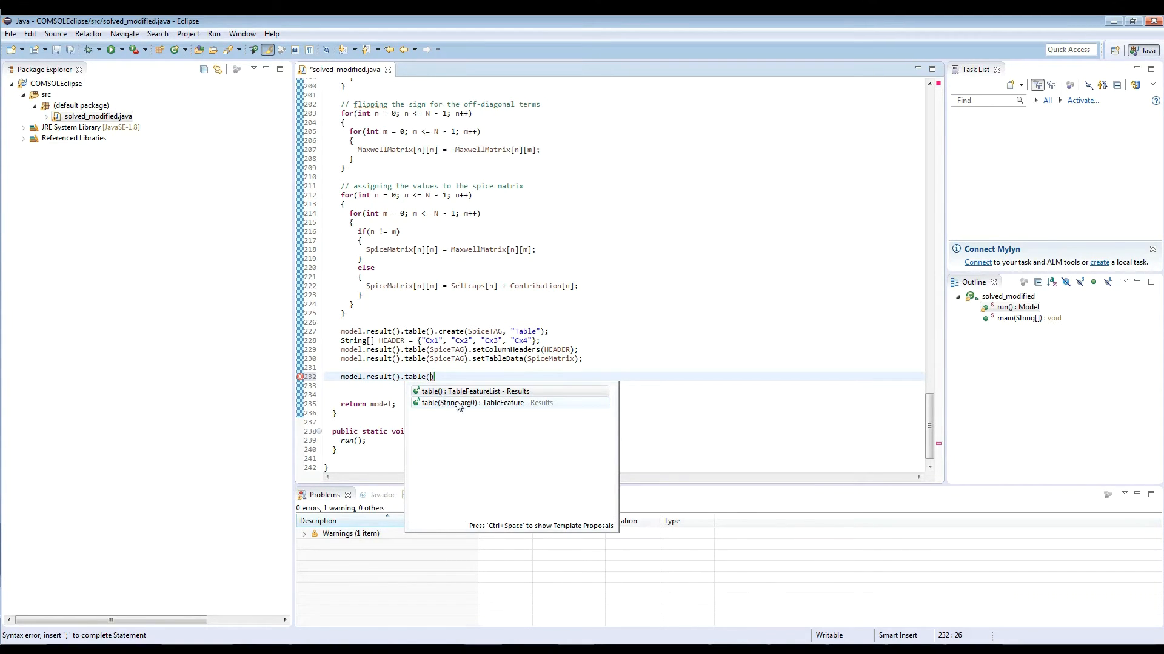
key(Escape)
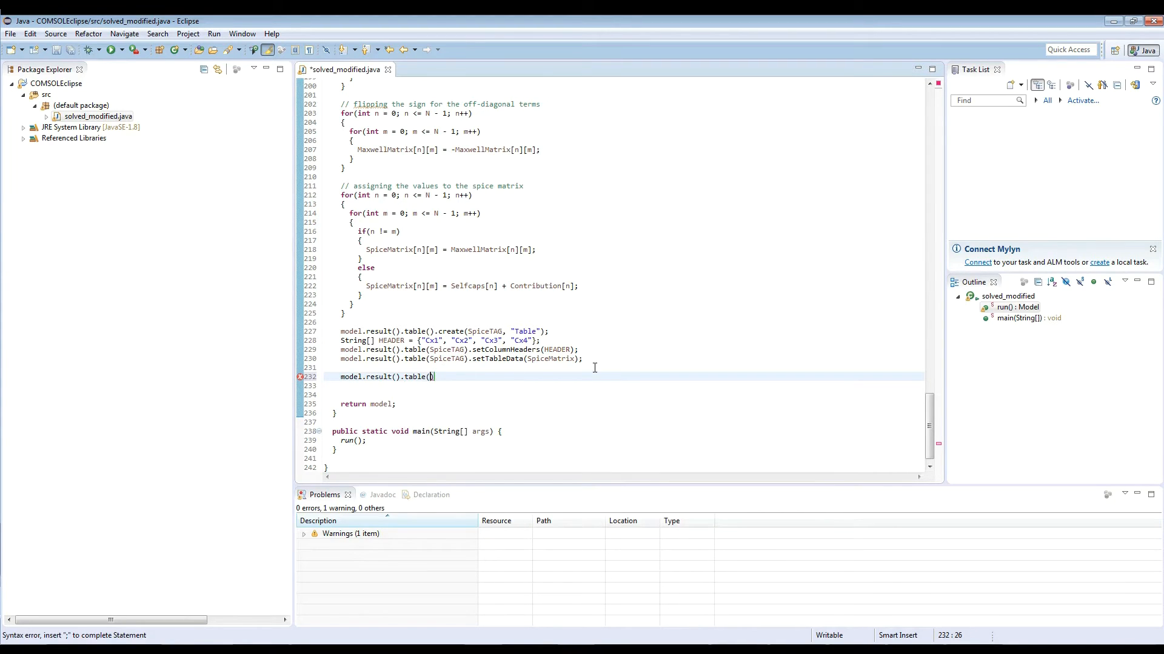
text(MaxwellT)
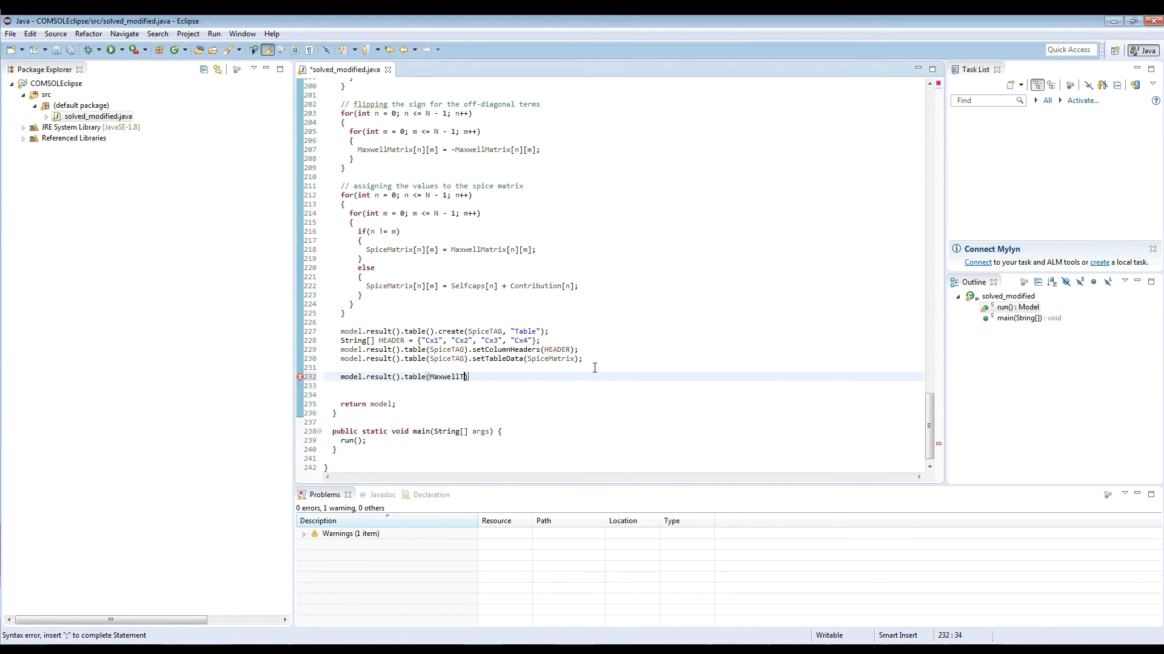
text(AG))
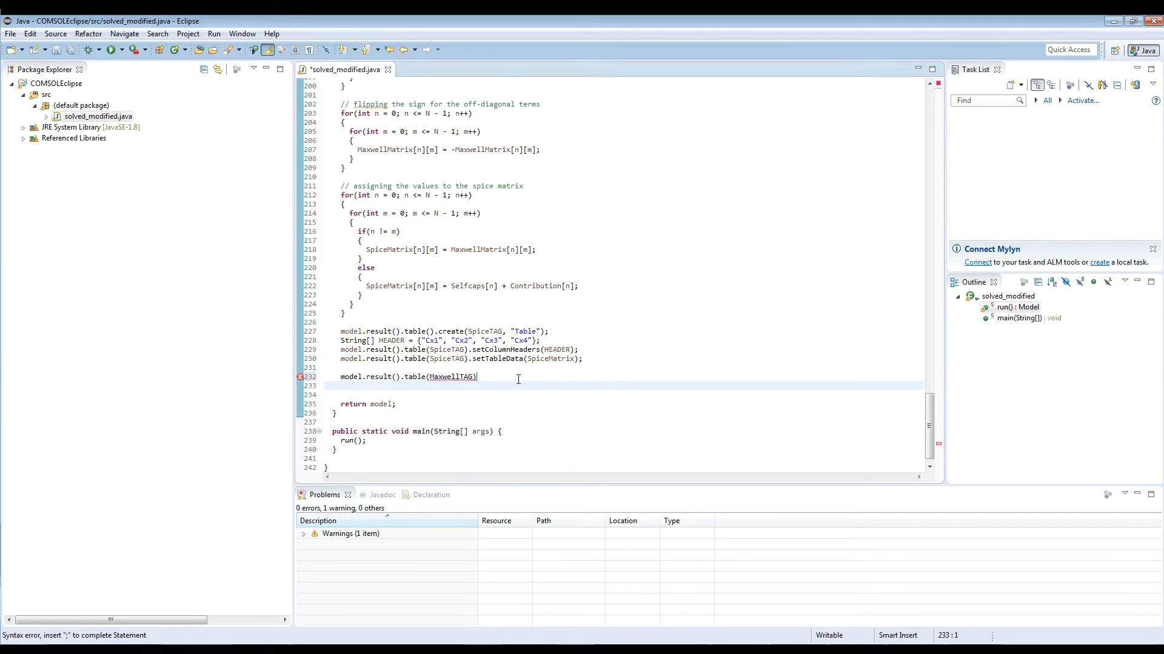
- Append .save with the path C:\\test\\test3\\MaxwellMatrix.csv
text(.save)
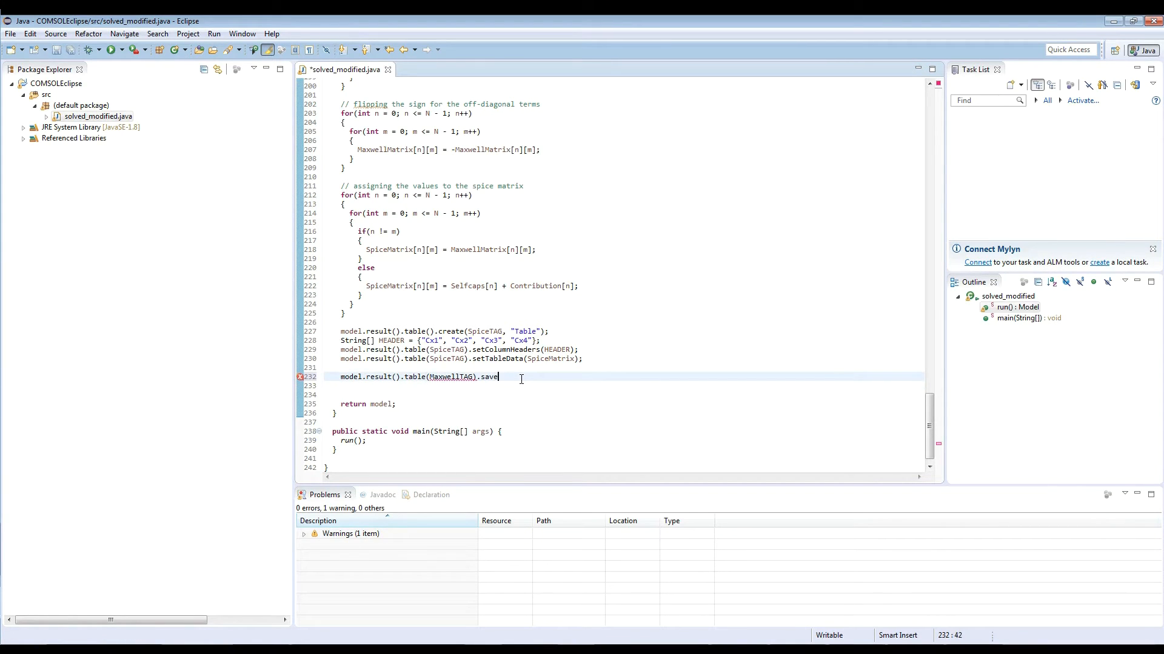
text(("C:"))
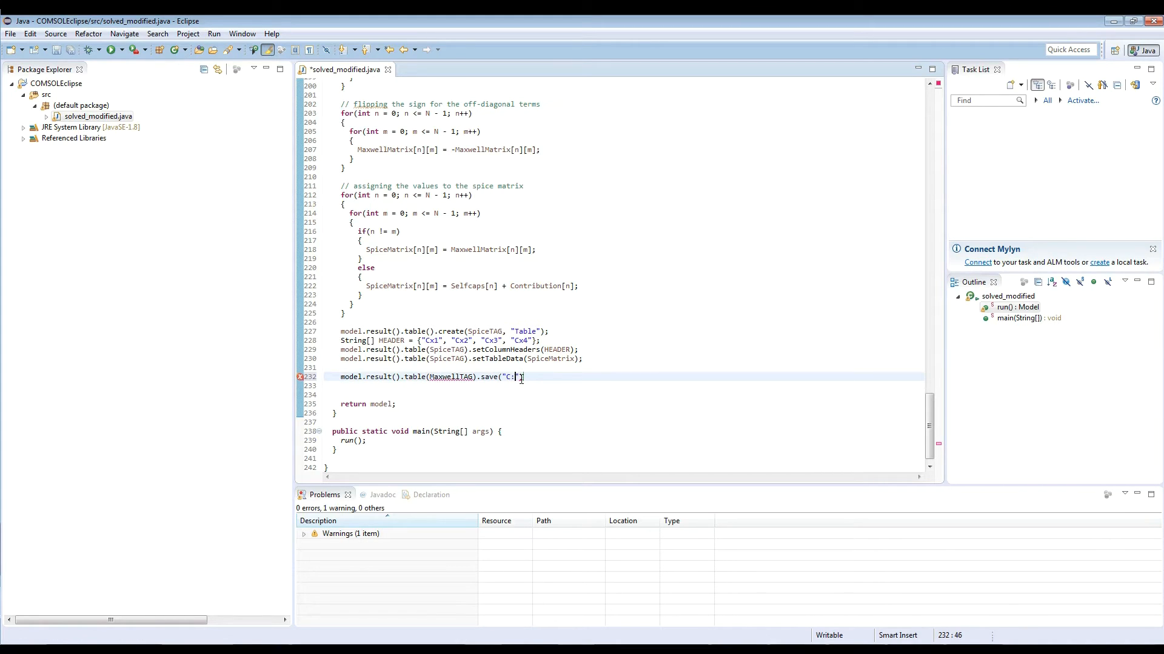
text(\\)
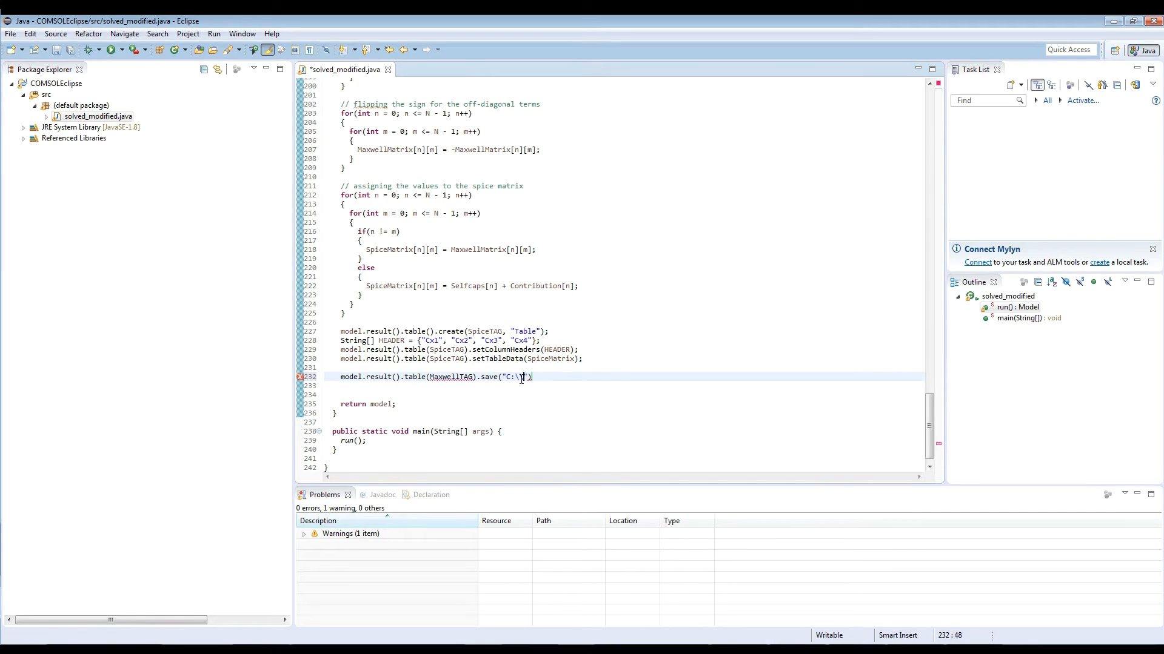
text(test\\)
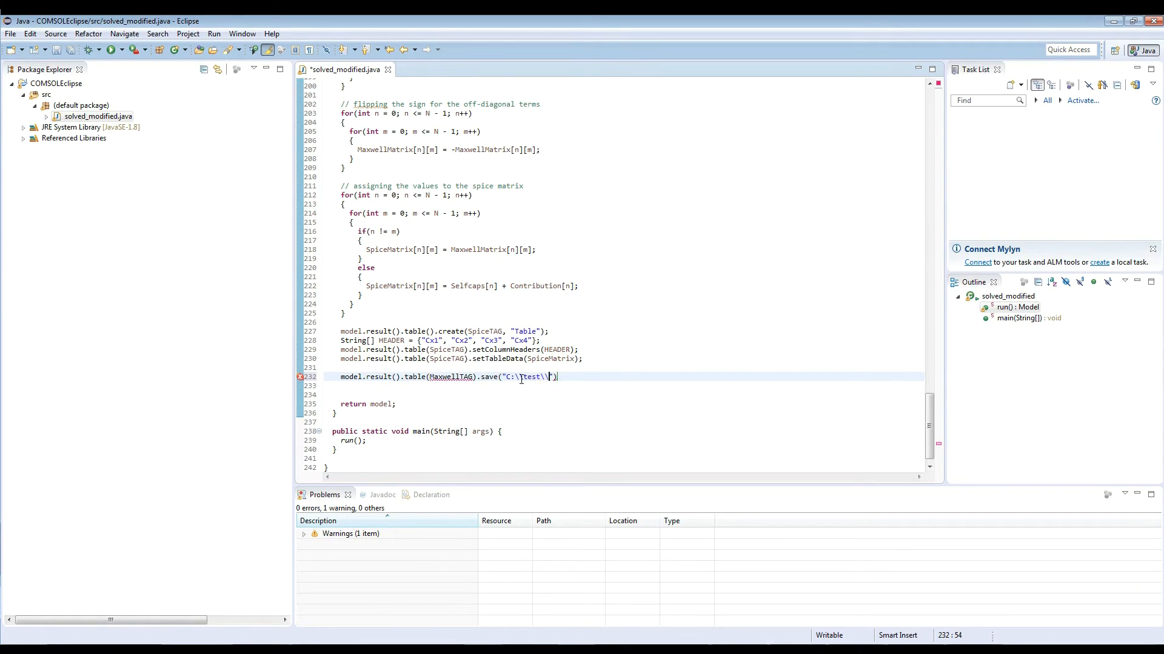
text(test3\\)
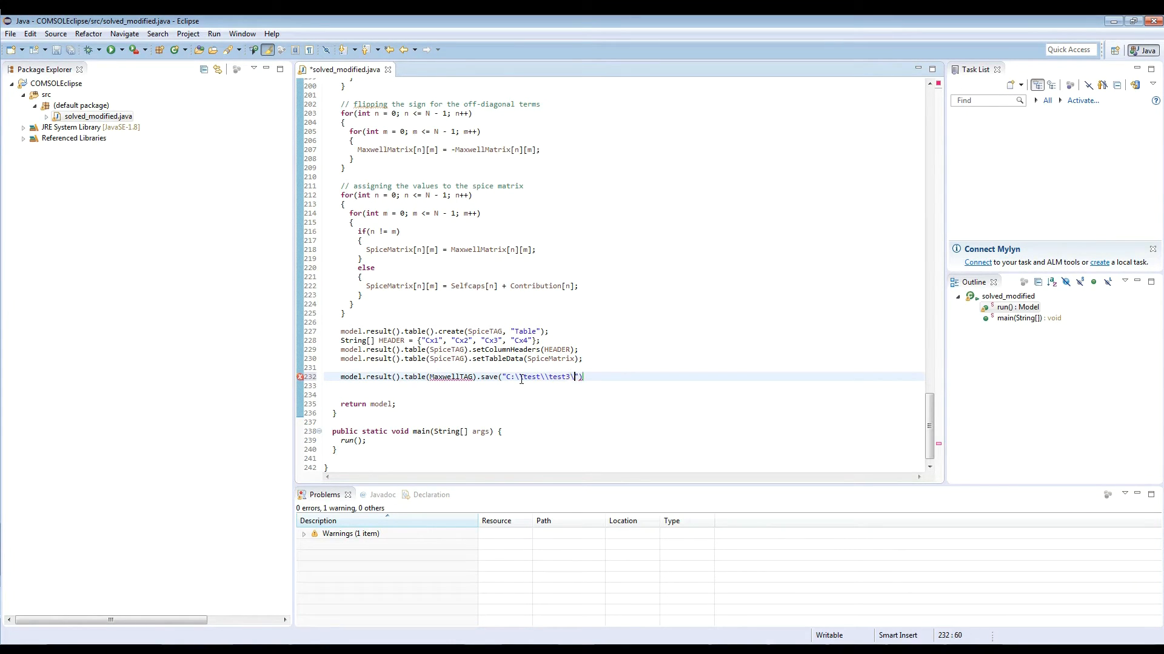
text(MaxwellMat)
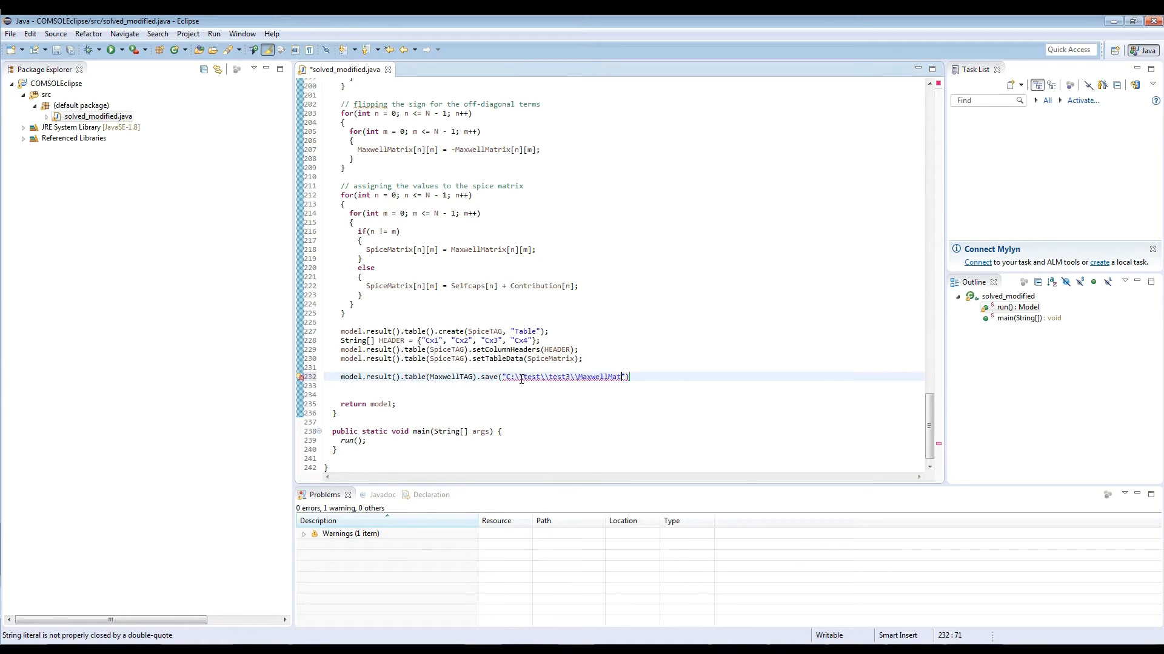
text(rix.c)
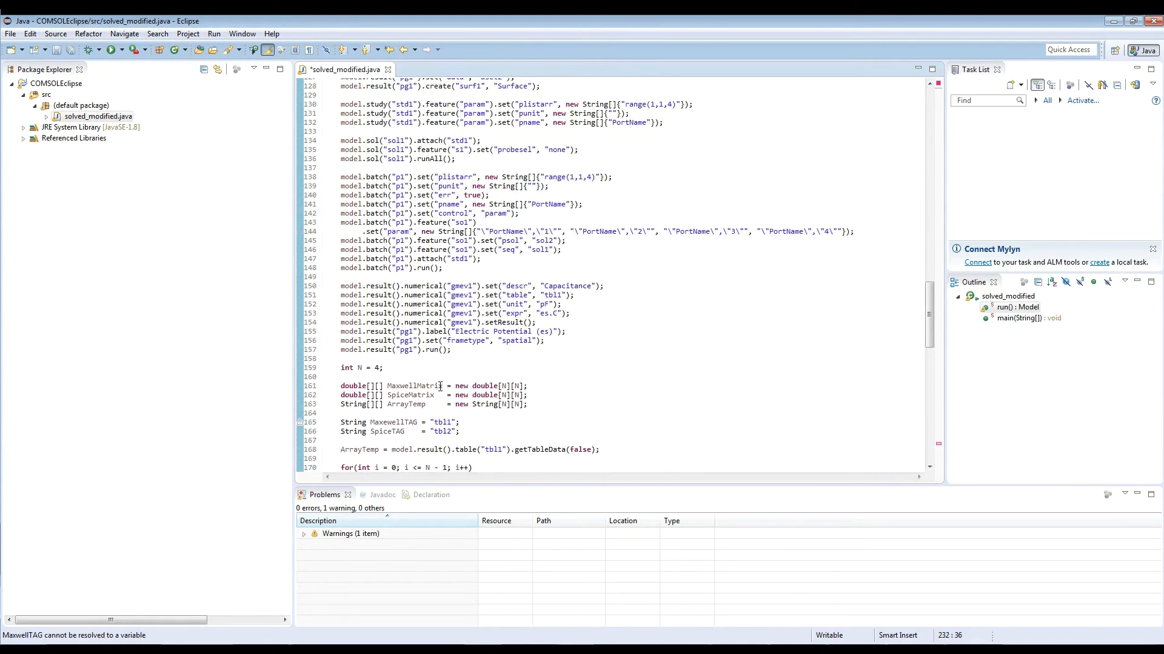
- Find the MaxwellTAG declaration and check where the variable is used
scroll(down, 3)
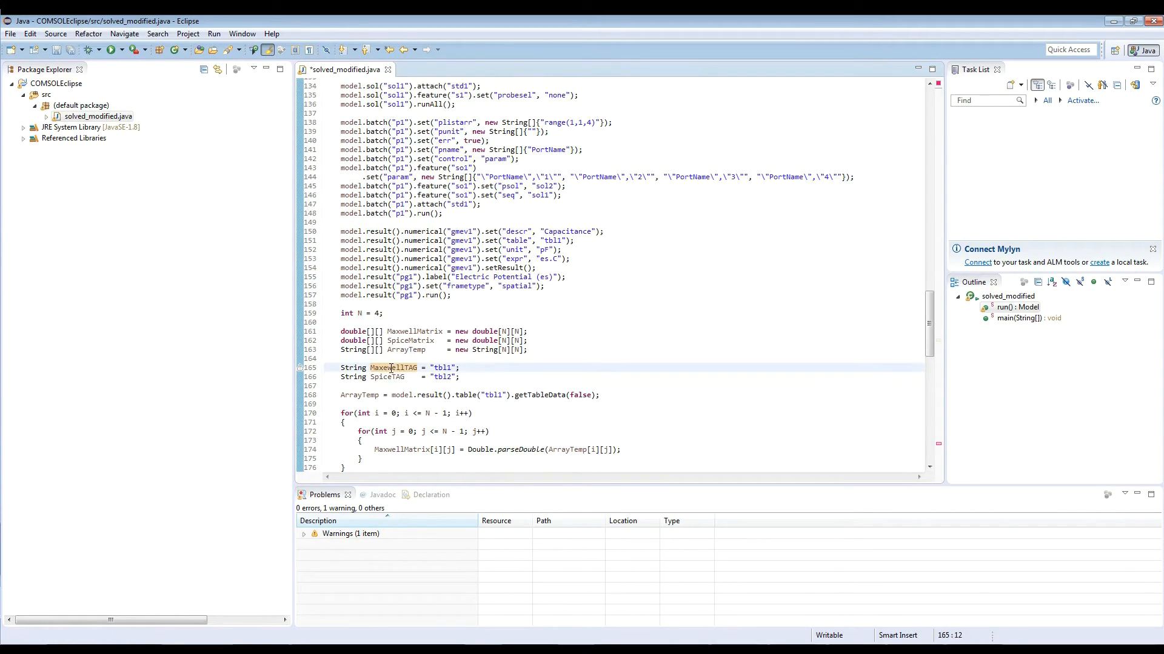
mouse_move(394, 367)
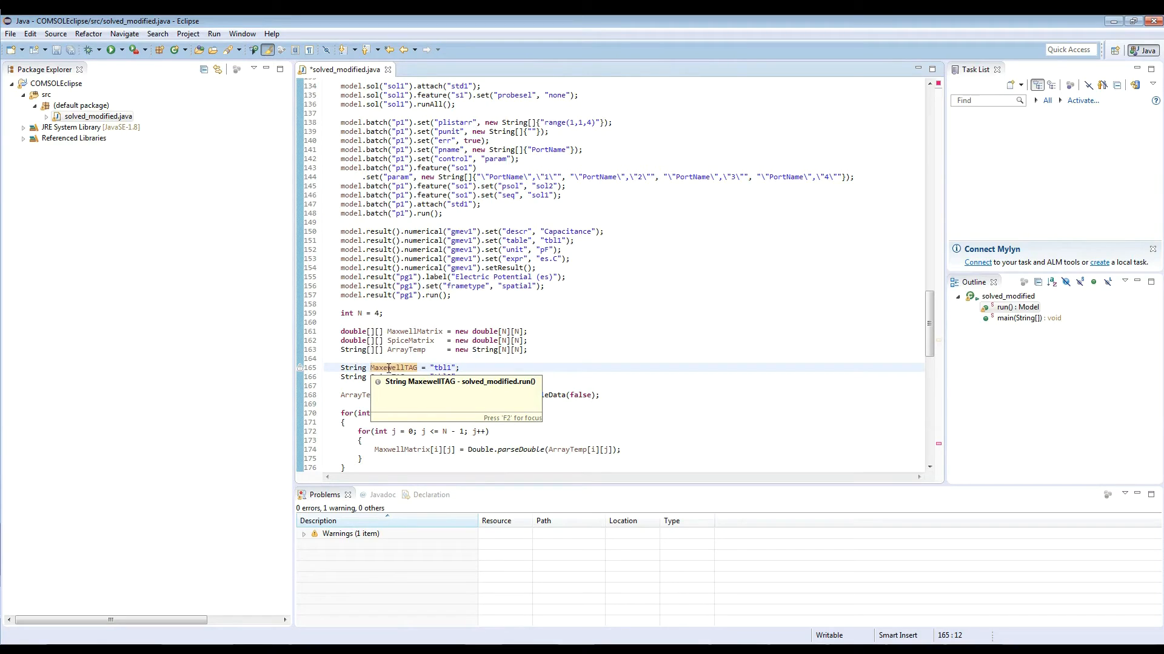
double_click(393, 367)
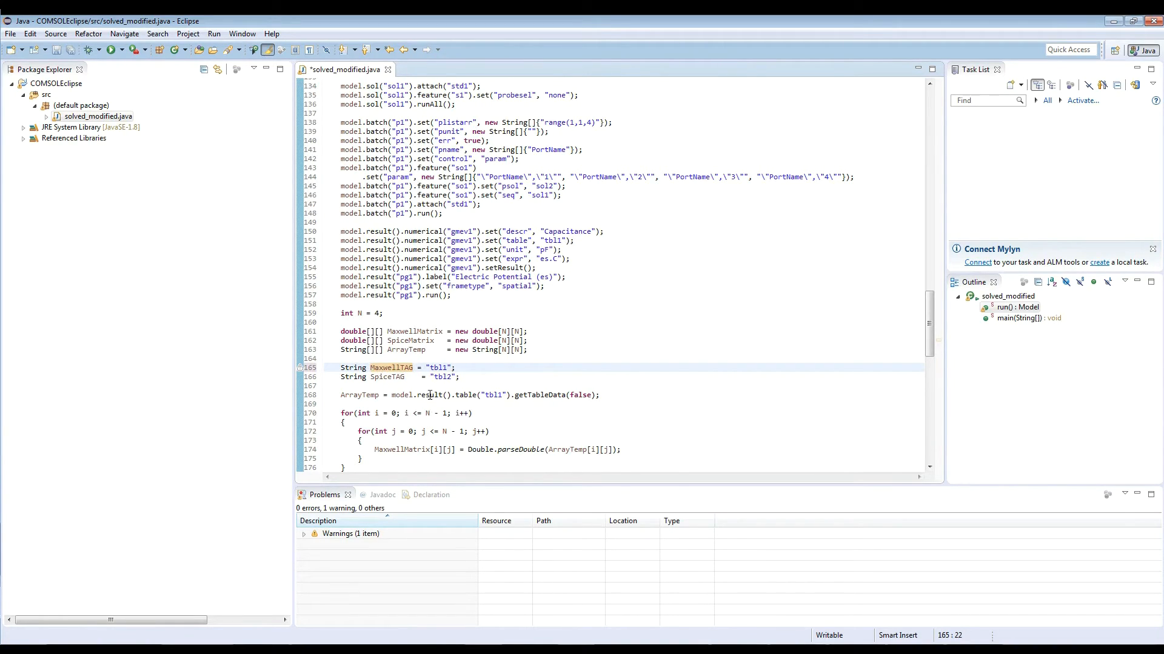
scroll(down, 3)
text(MaxwellTAG)
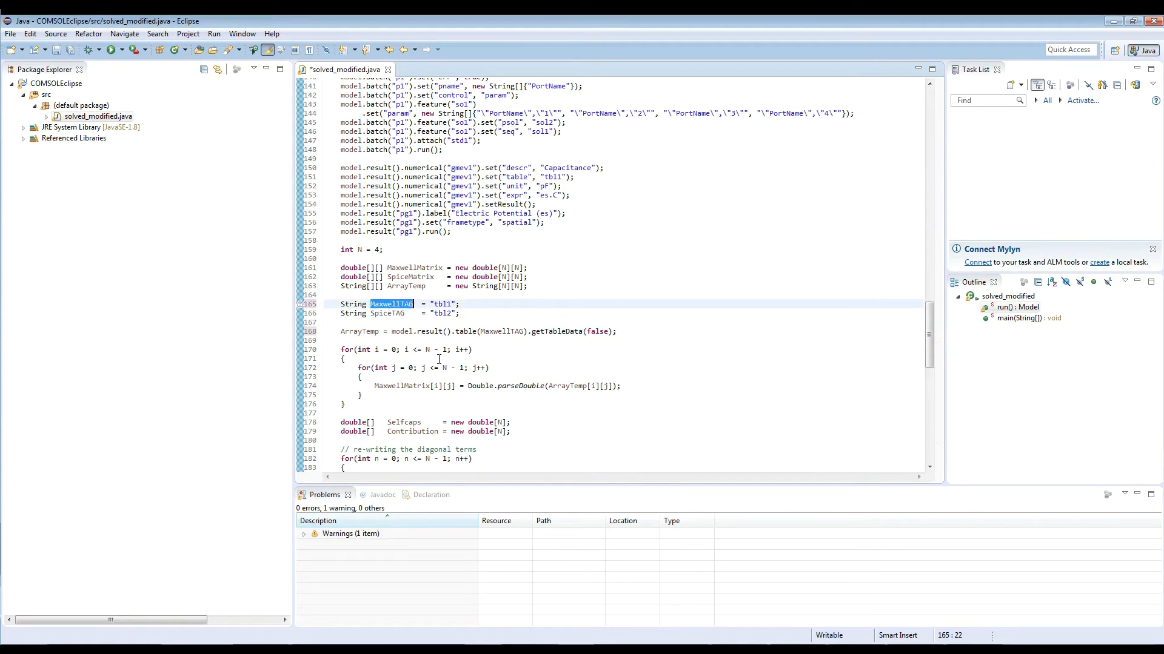
click(375, 304)
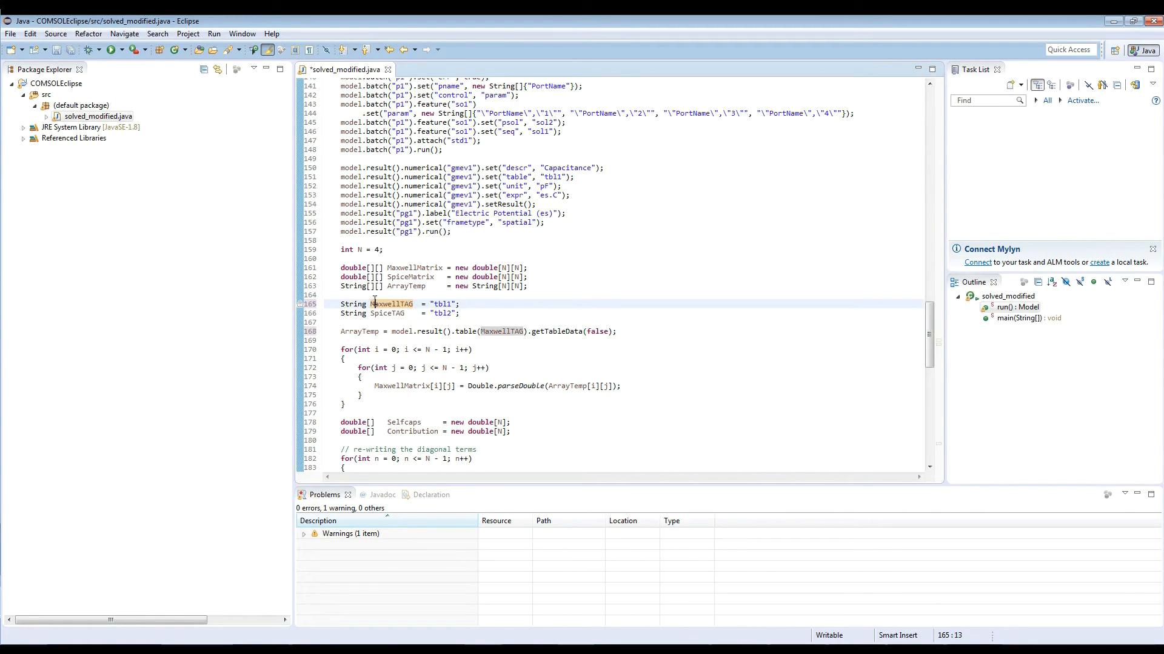
scroll(down, 3)
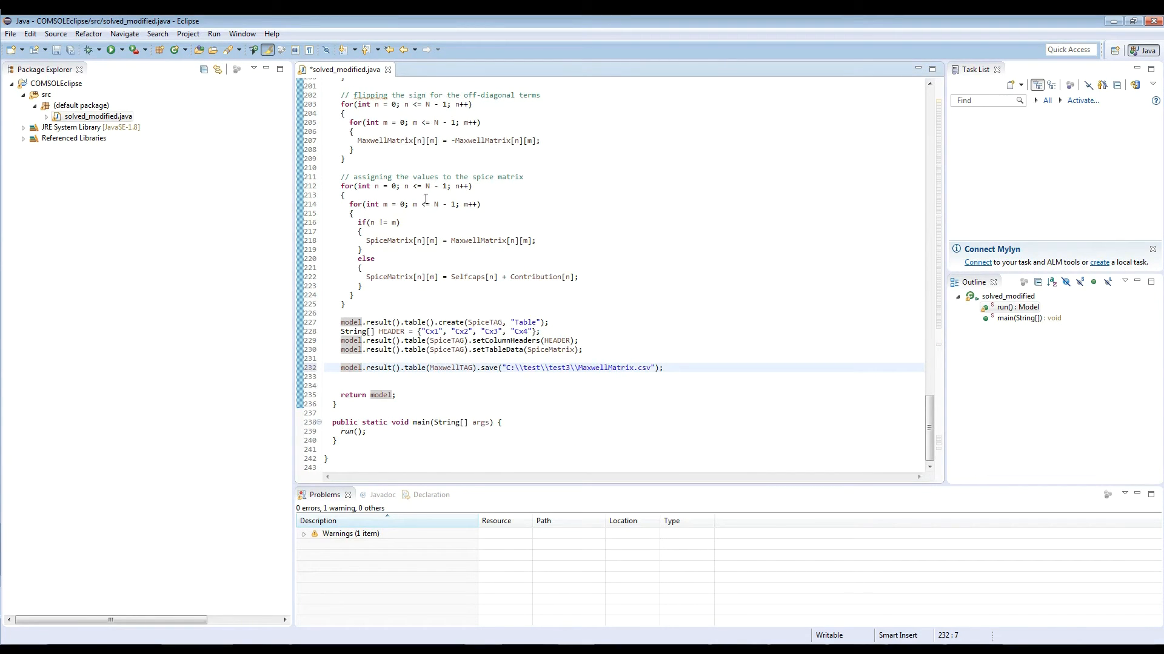
mouse_move(596, 370)
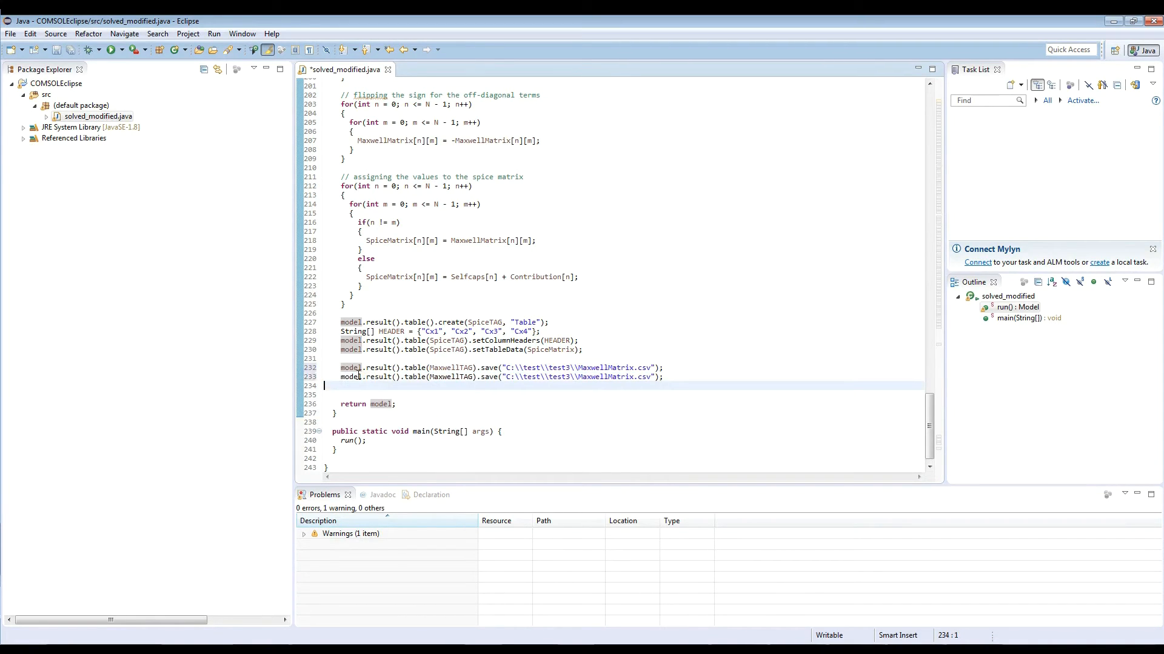
- On the copied save line, select the table name and change the file prefix to Spice
double_click(446, 349)
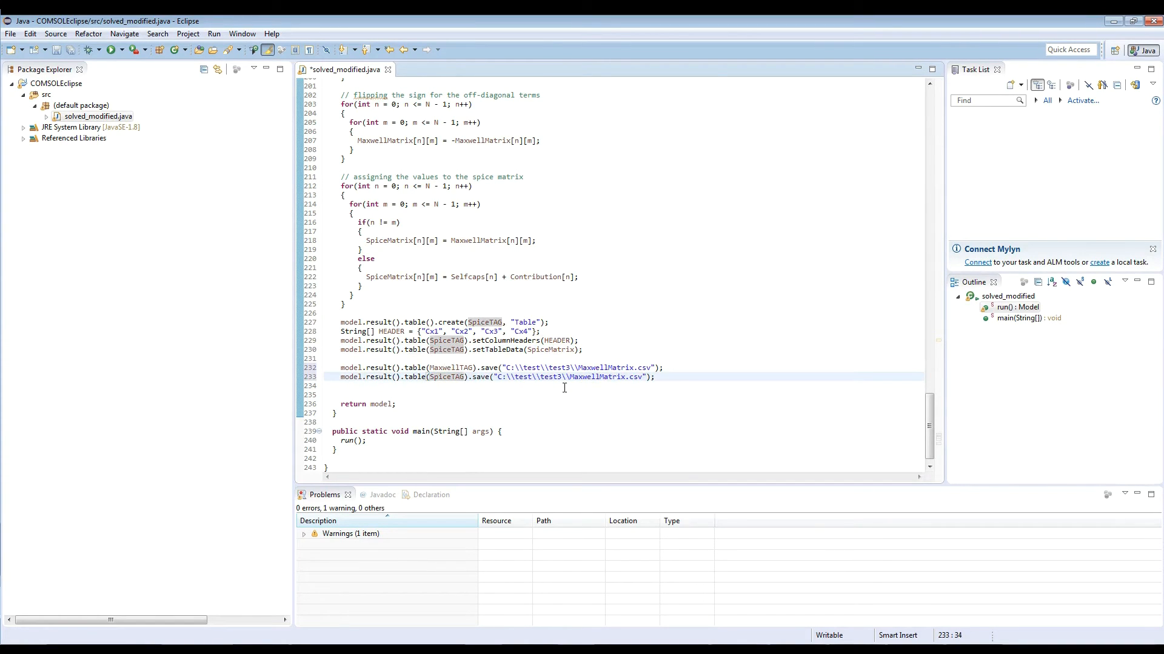
double_click(583, 377)
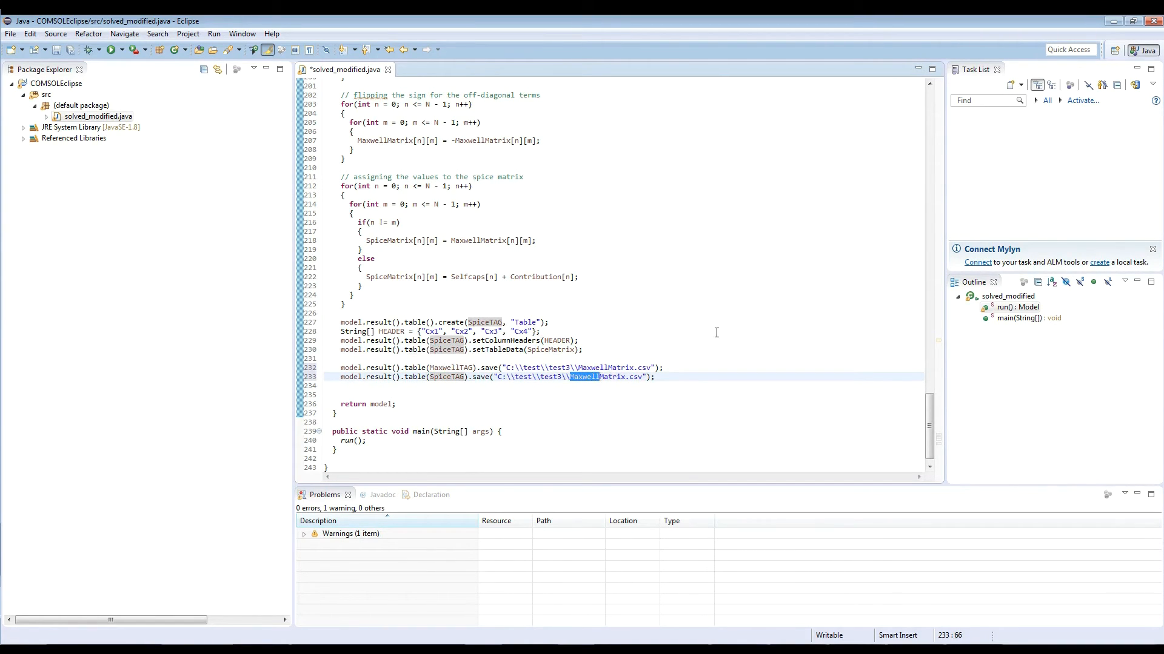
text(Spice)
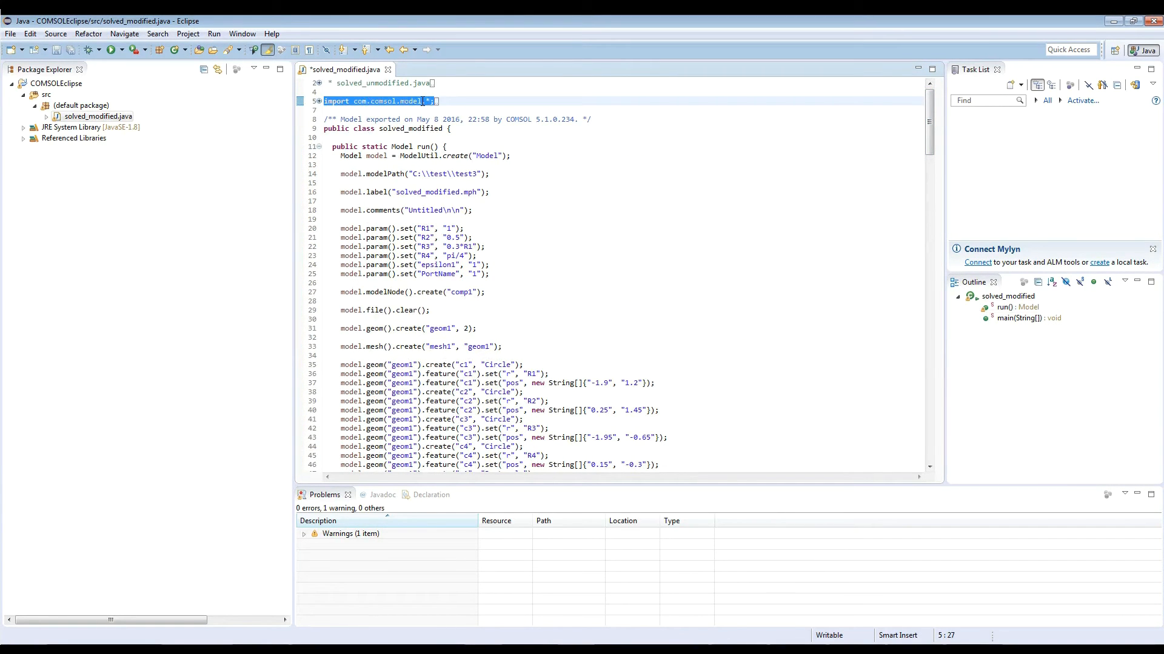
- Insert ModelUtil.initStandalone(false); in main before the run() call
scroll(down, 3)
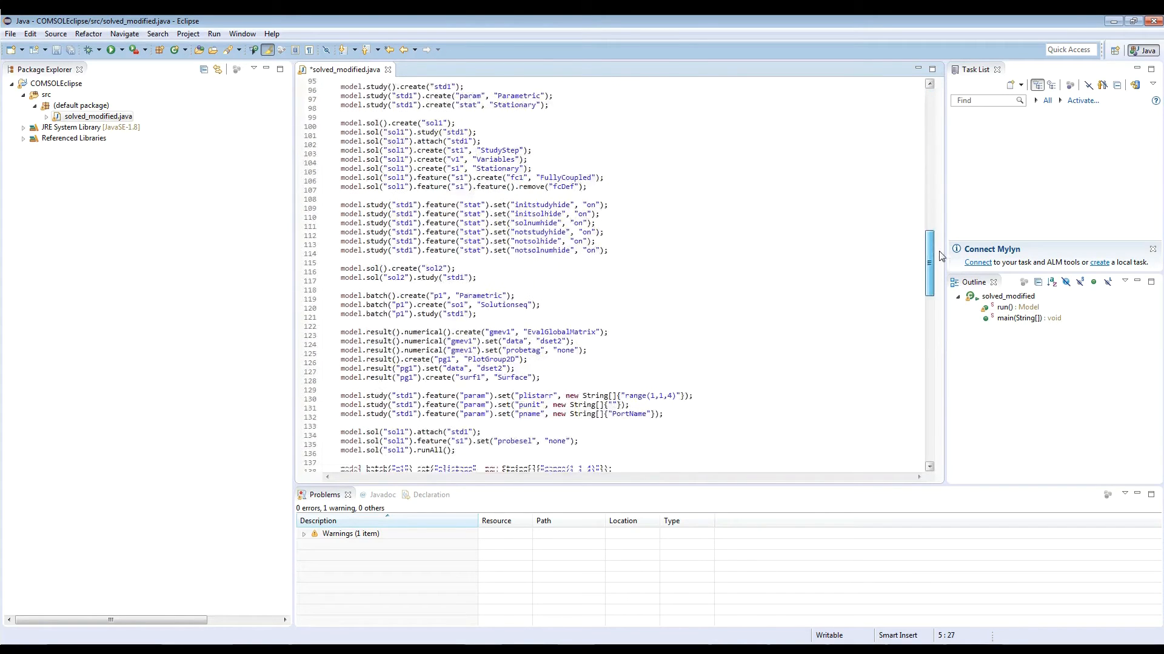
scroll(down, 3)
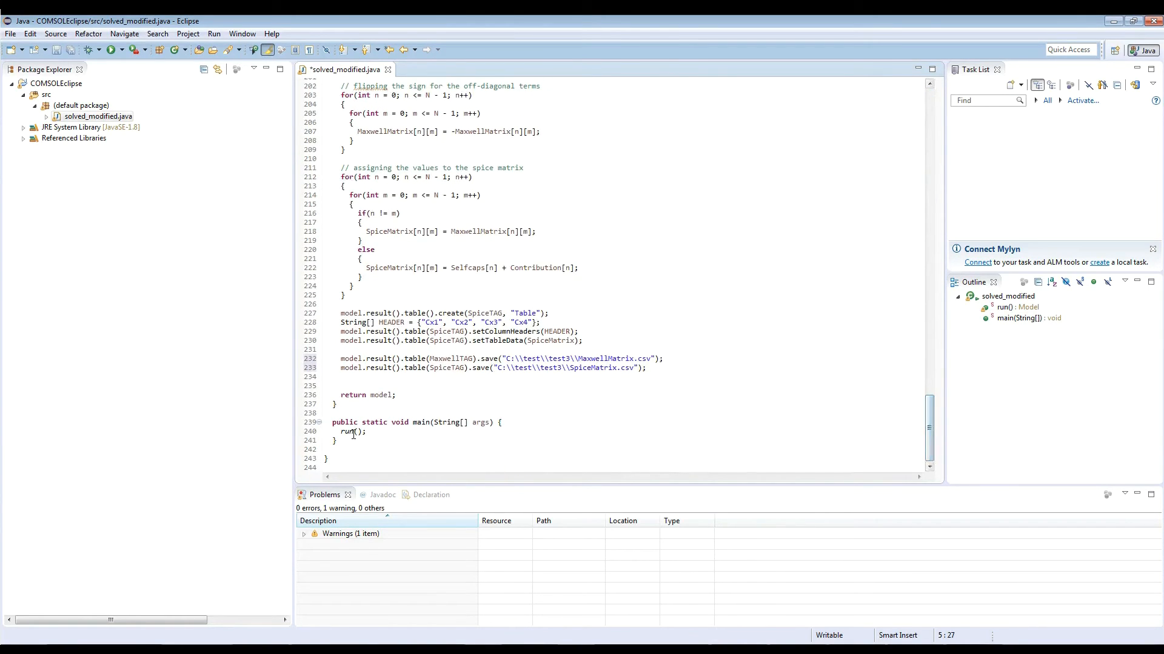
click(489, 424)
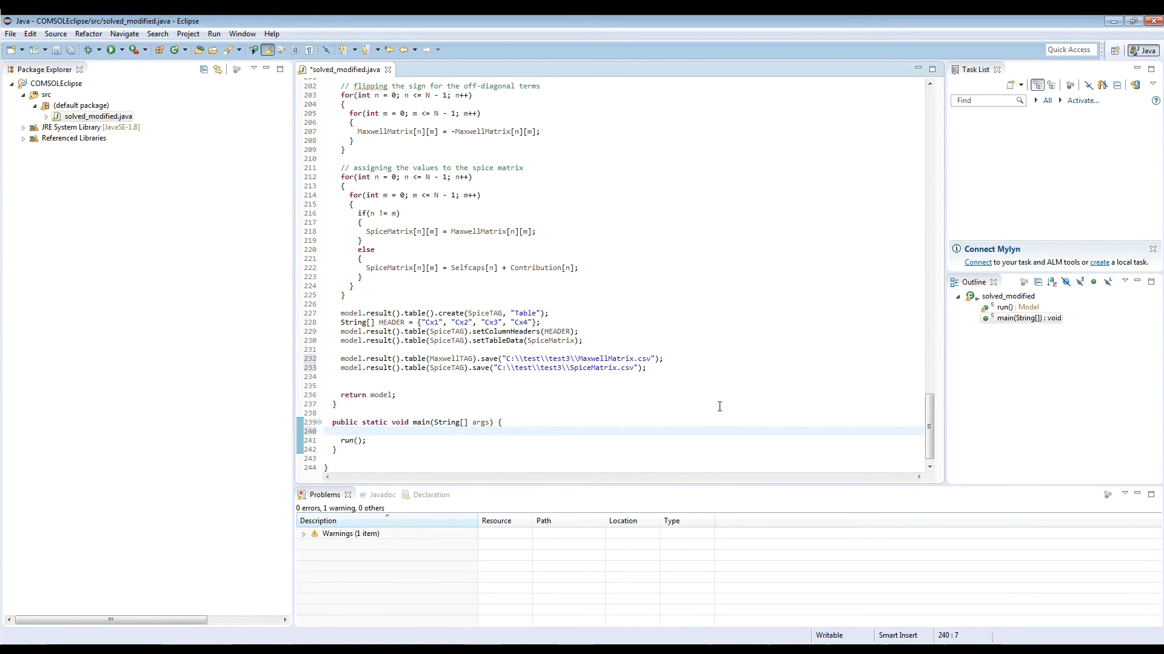
text(M)
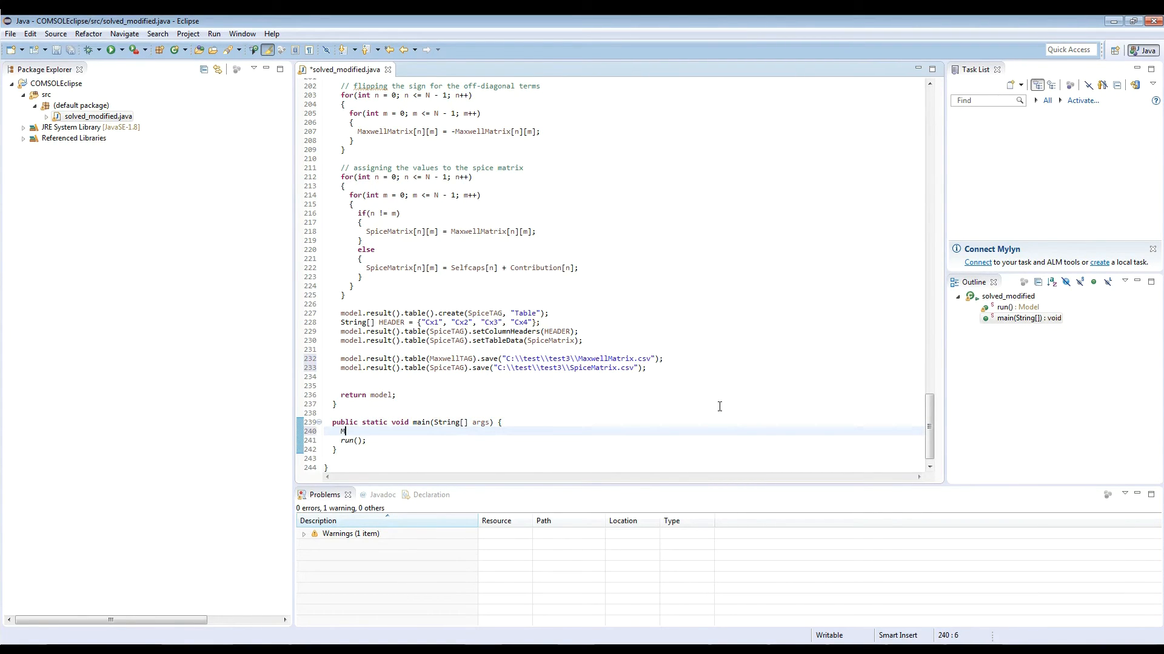
text(odelUtil.ini)
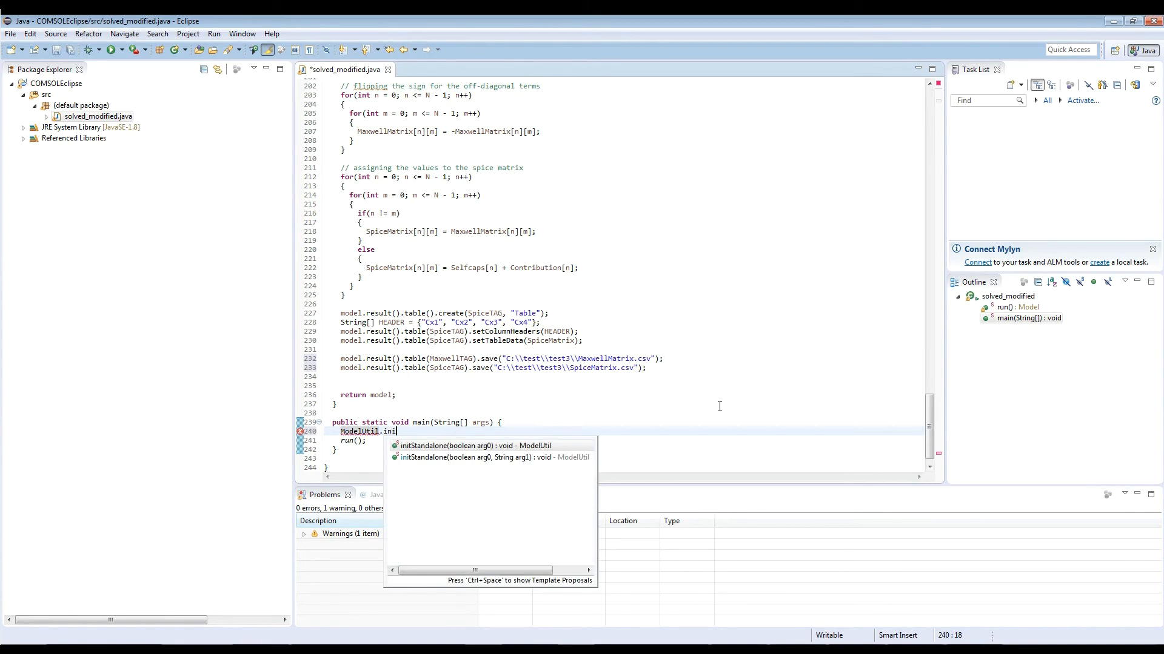
text(tStandalone();)
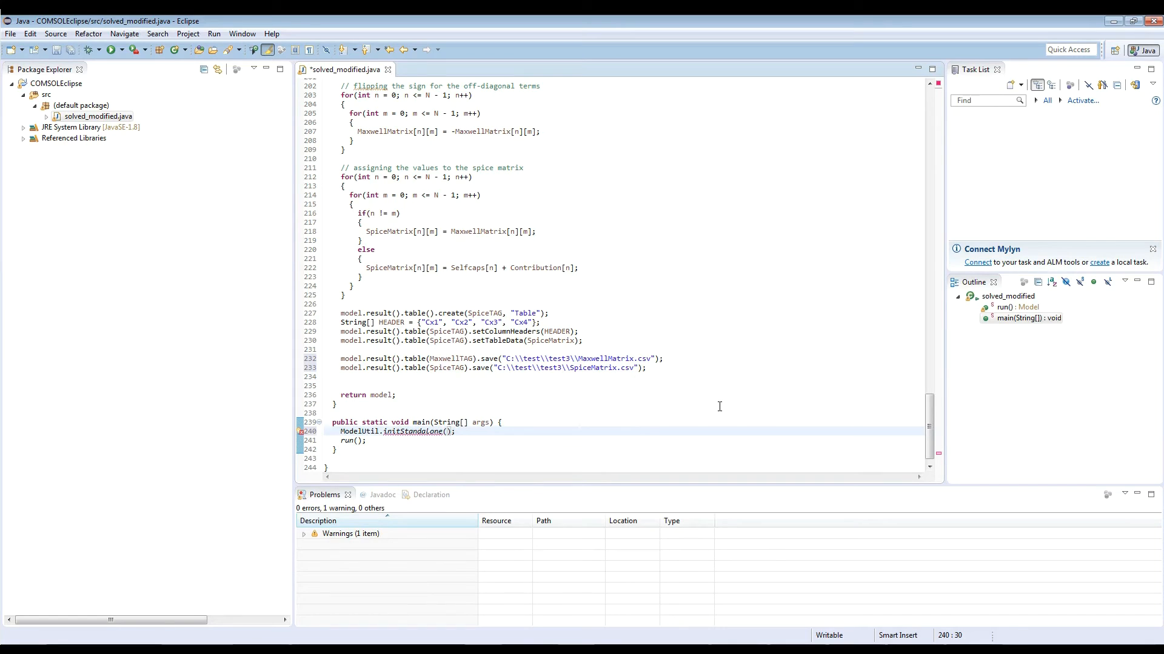
text(false)
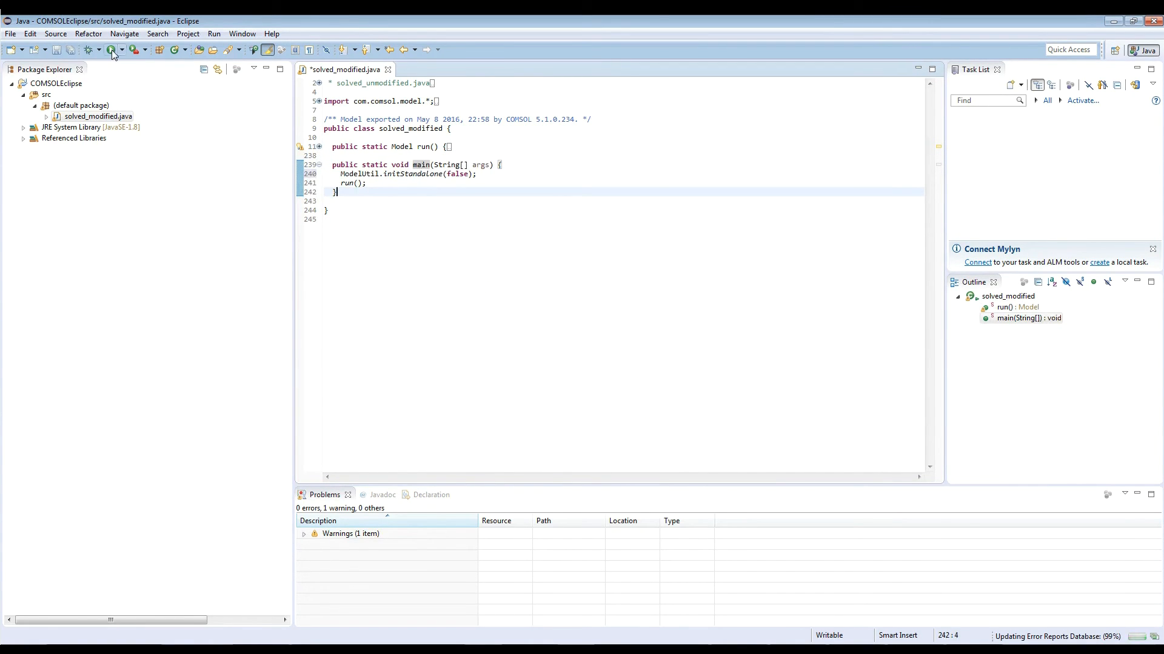
- Save solved_modified.java and launch it, exporting MaxwellMatrix.csv and SpiceMatrix.csv
click(108, 49)
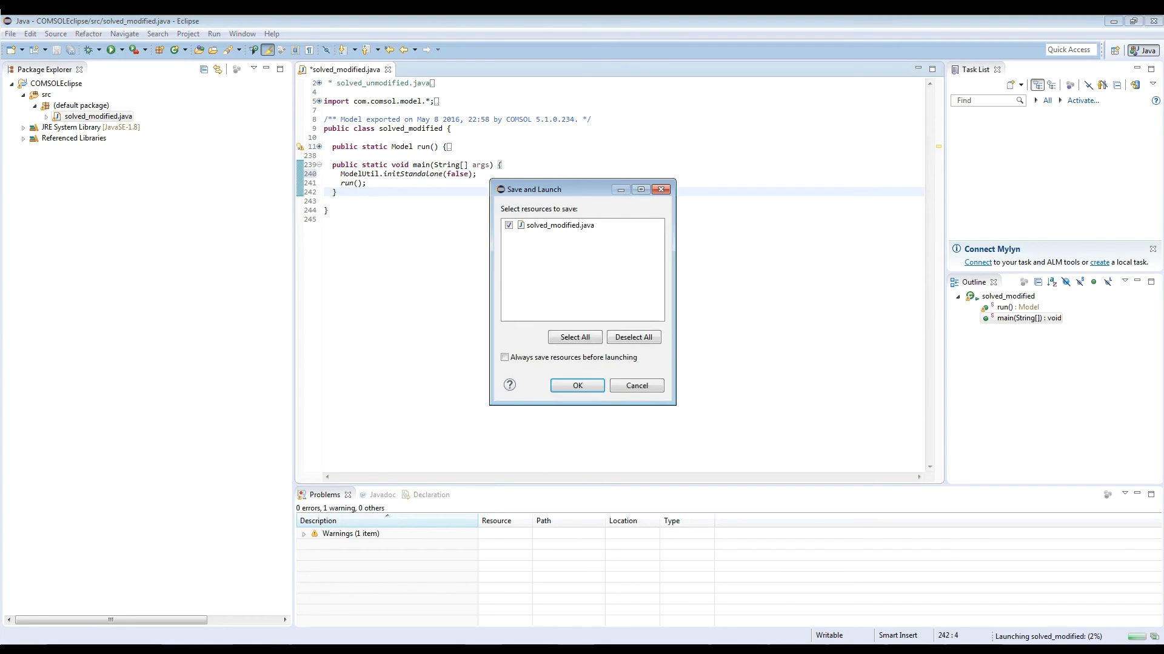
click(576, 386)
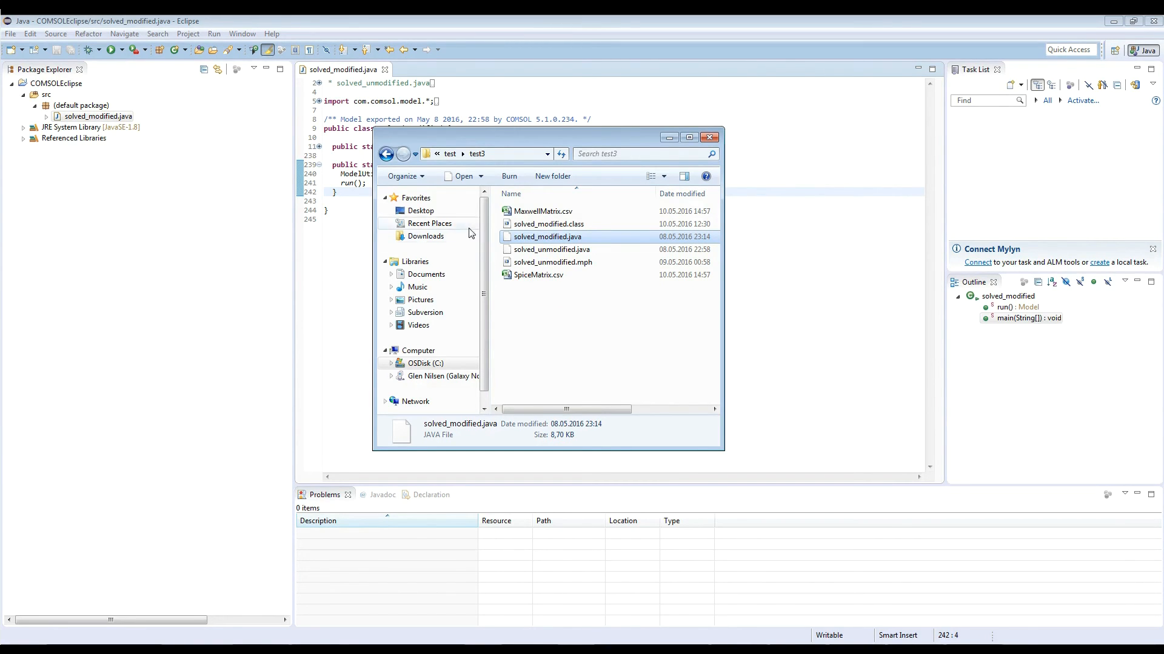
- Open SpiceMatrix.csv from the test3 folder in Excel
click(542, 212)
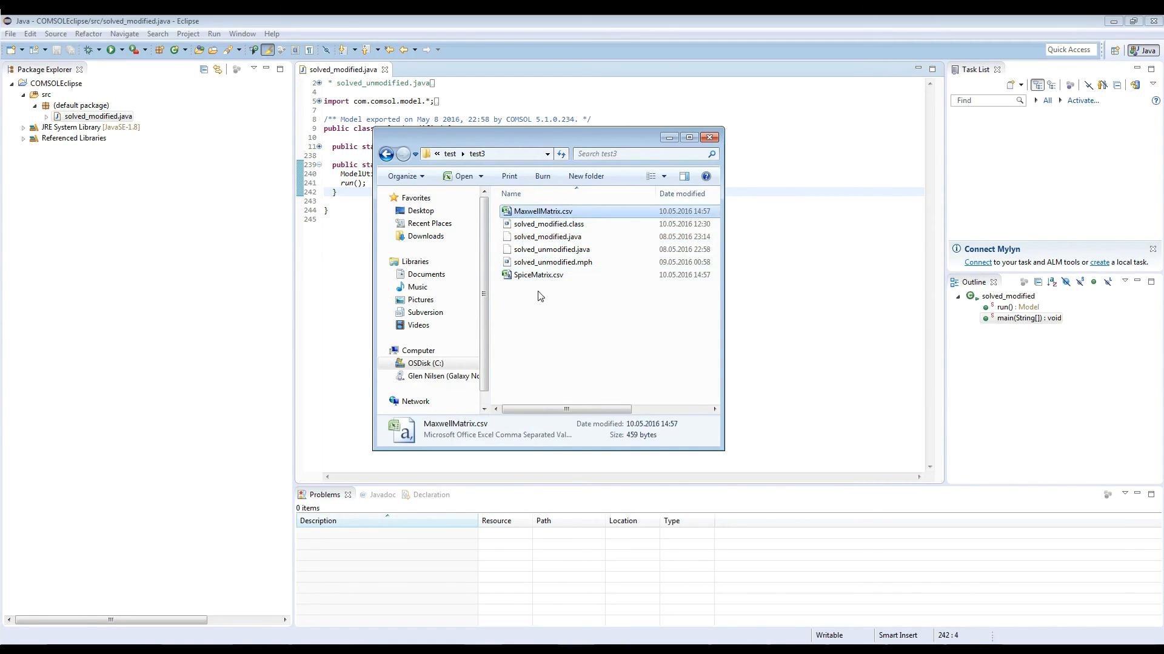
double_click(542, 212)
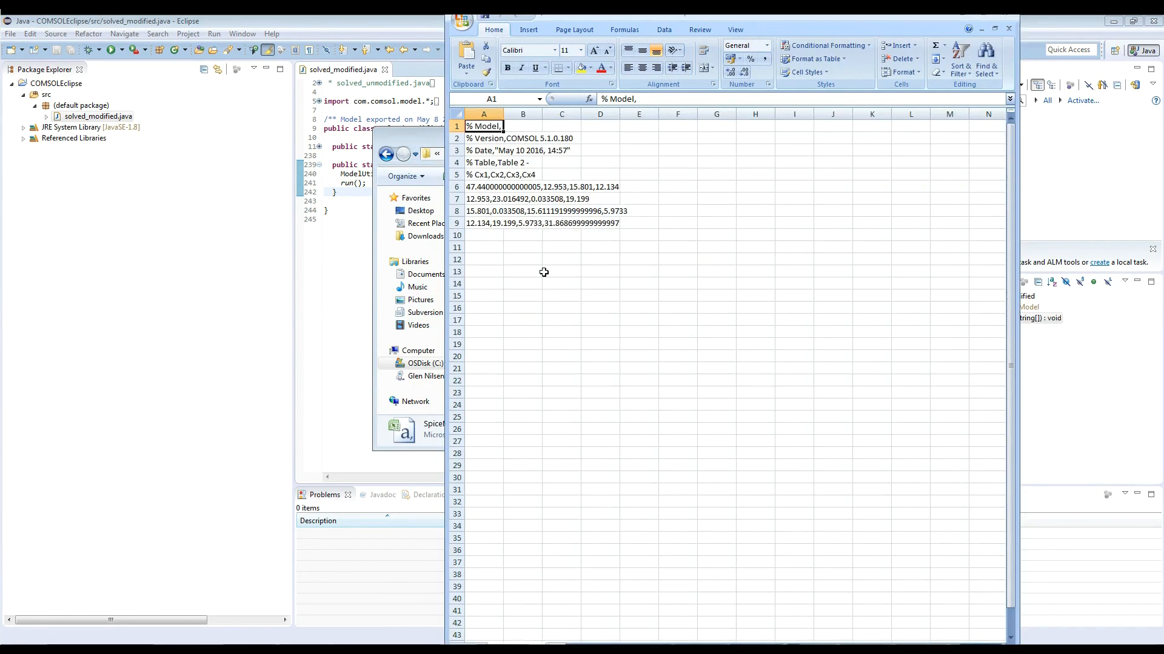
- Select the first row of SpiceMatrix values in the widened column A
click(548, 186)
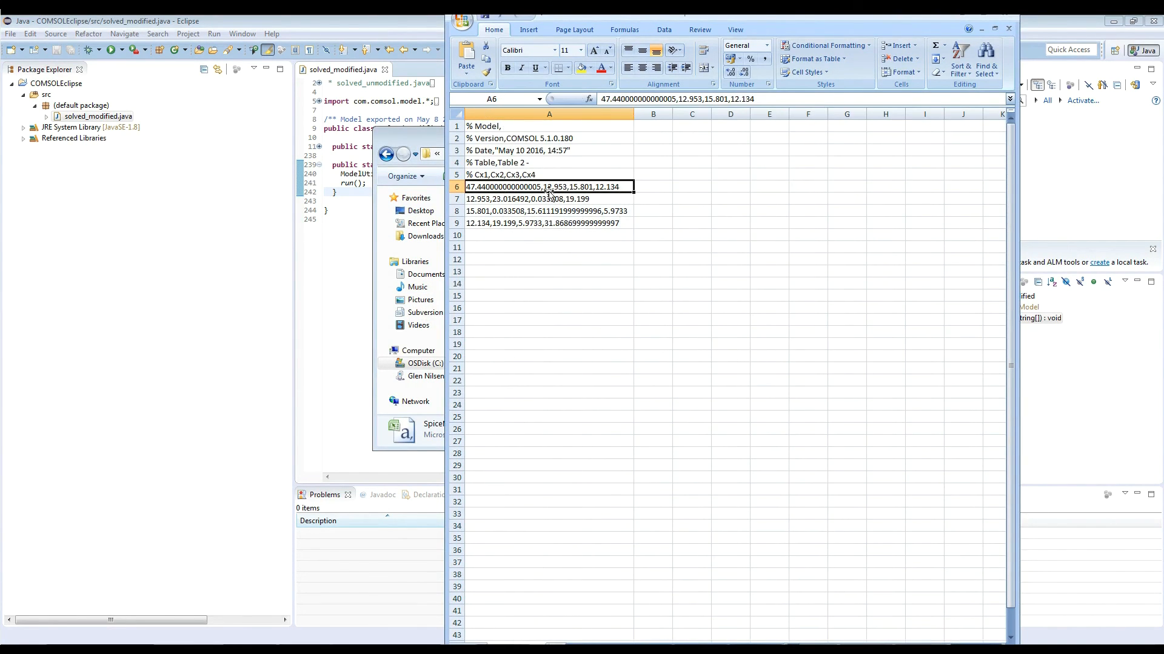
mouse_move(493, 238)
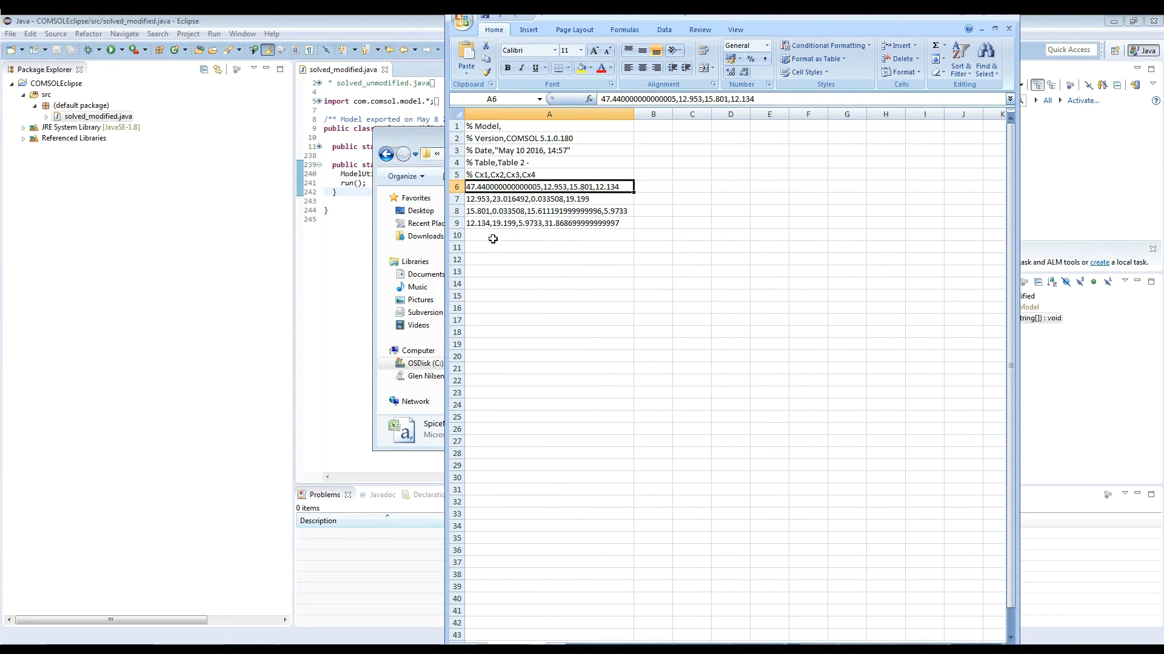